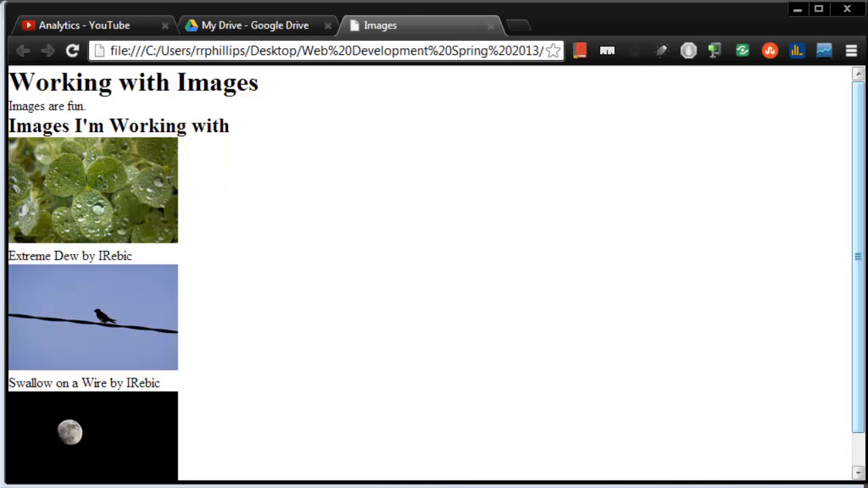
{"action": "mouse_move", "coordinate": [312, 325]}
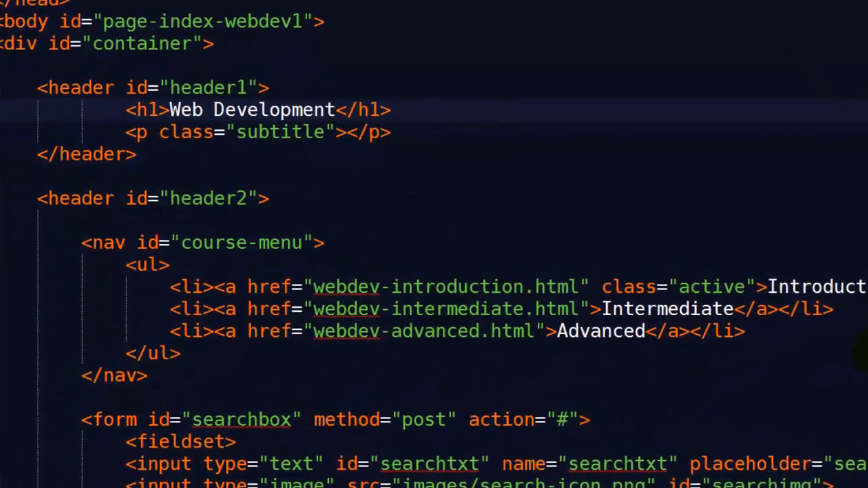
Leave the Chrome Images preview and bring up the images.html figure markup in Notepad++.
{"action": "type", "text": "Six Minutes."}
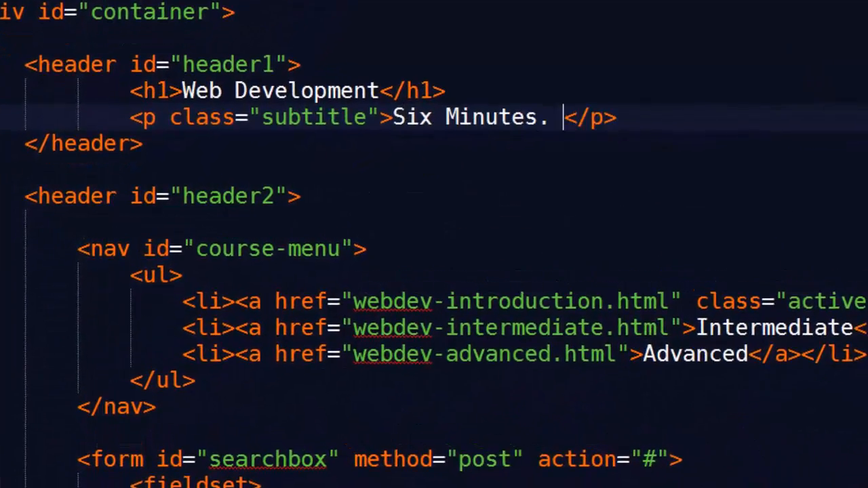
{"action": "type", "text": "Smarter."}
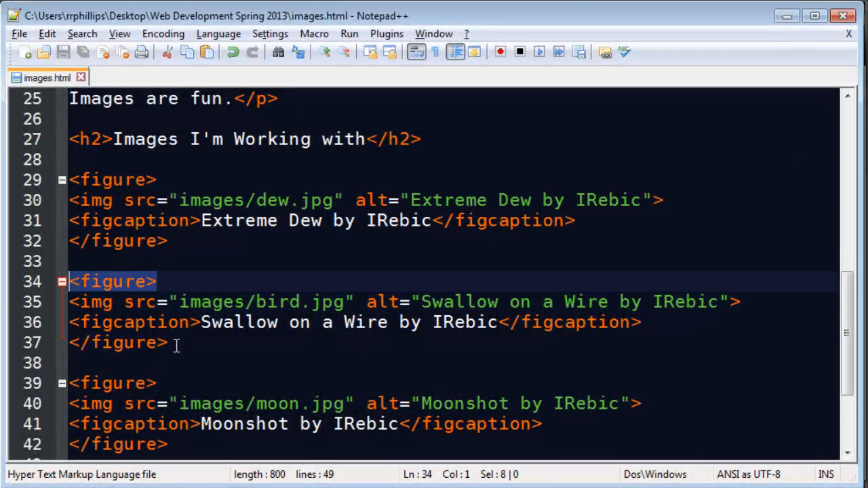
Change the img rule's width value from 200px to 250px.
{"action": "scroll", "scroll_direction": "up", "scroll_amount": 3}
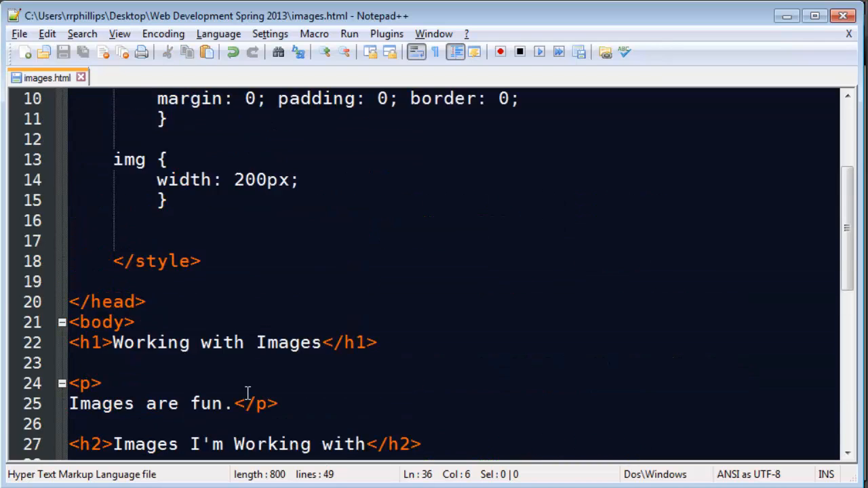
{"action": "mouse_move", "coordinate": [245, 179]}
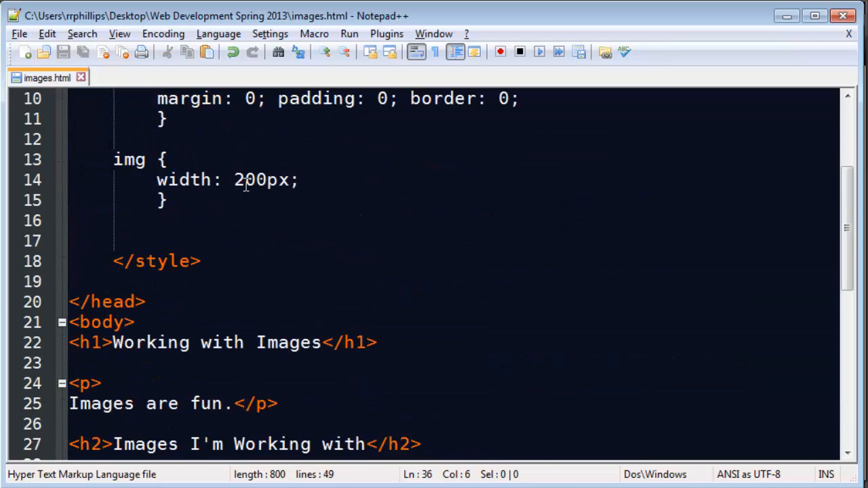
{"action": "type", "text": "5"}
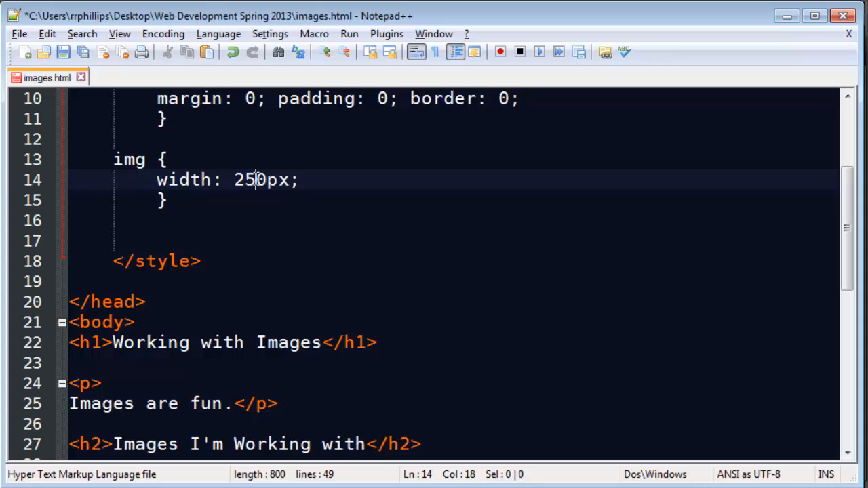
{"action": "left_click", "coordinate": [221, 200]}
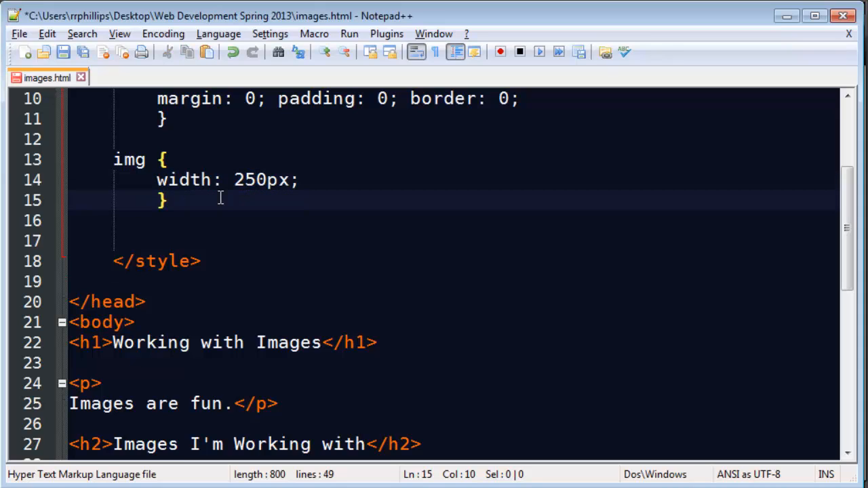
{"action": "triple_click", "coordinate": [227, 180]}
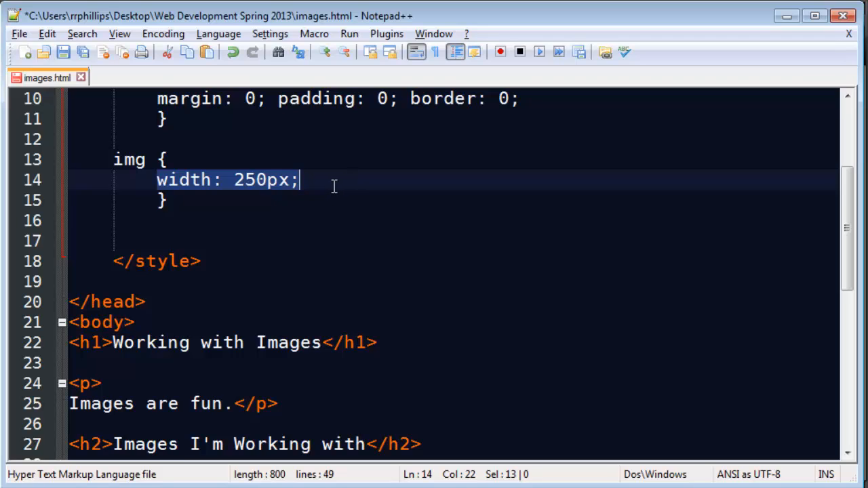
{"action": "mouse_move", "coordinate": [217, 202]}
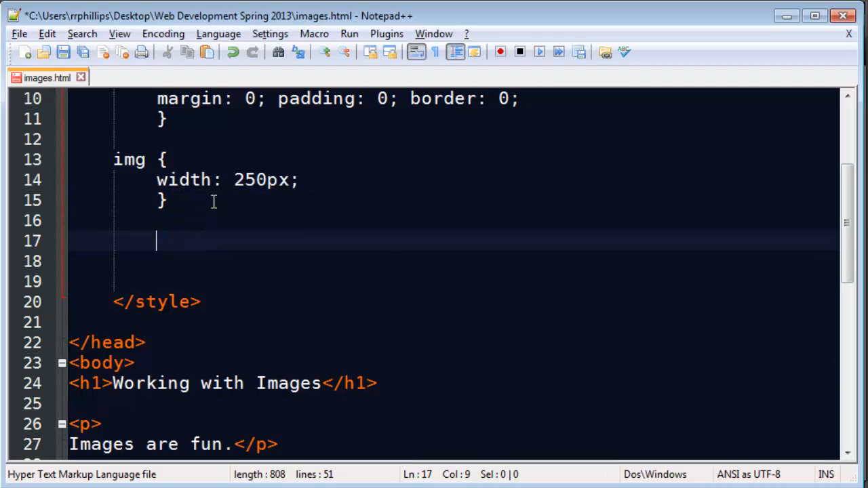
Type a figure { } rule: border 3px solid #ABC, border-radius 8px, padding 6px.
{"action": "type", "text": "fig"}
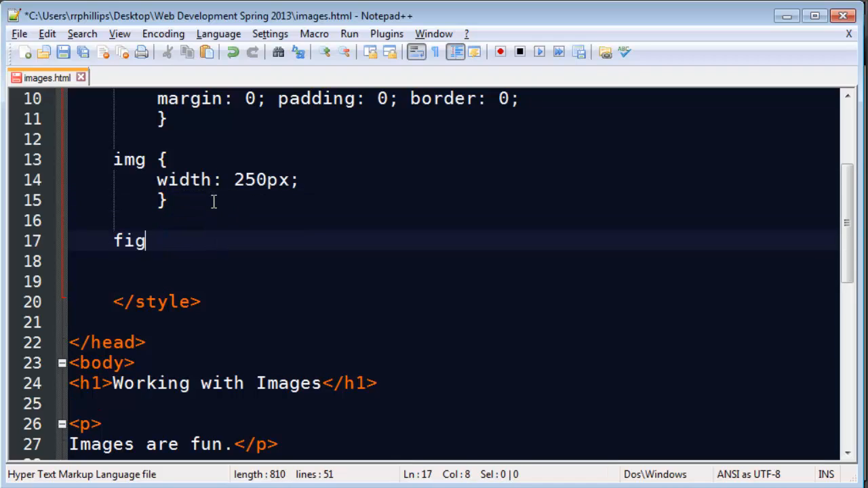
{"action": "type", "text": "ure {"}
{"action": "type", "text": "border:"}
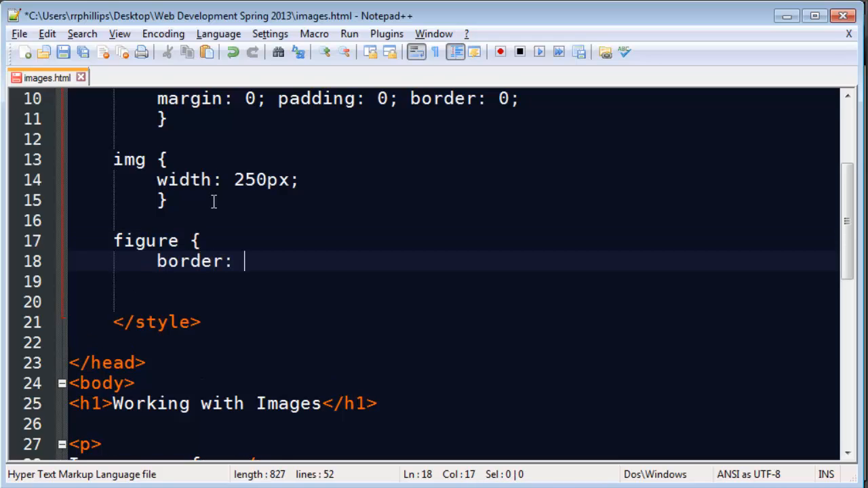
{"action": "type", "text": "3px solid #ABC;"}
{"action": "left_click", "coordinate": [454, 281]}
{"action": "type", "text": "border-"}
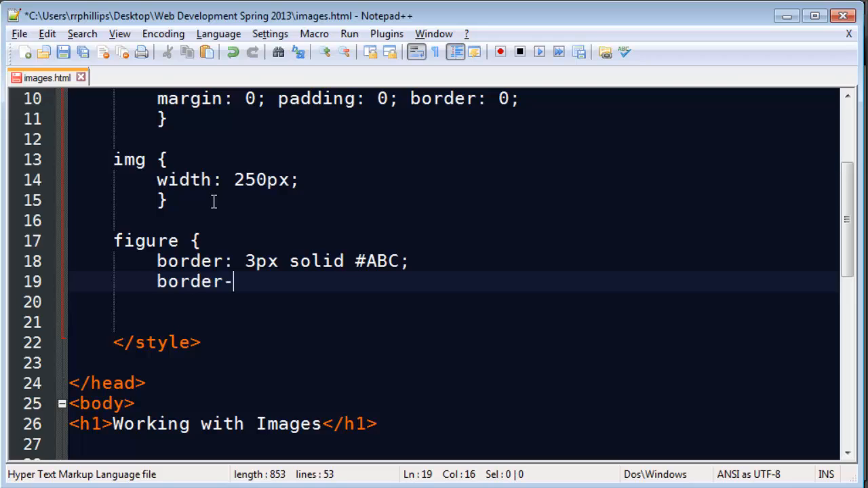
{"action": "type", "text": "radius:"}
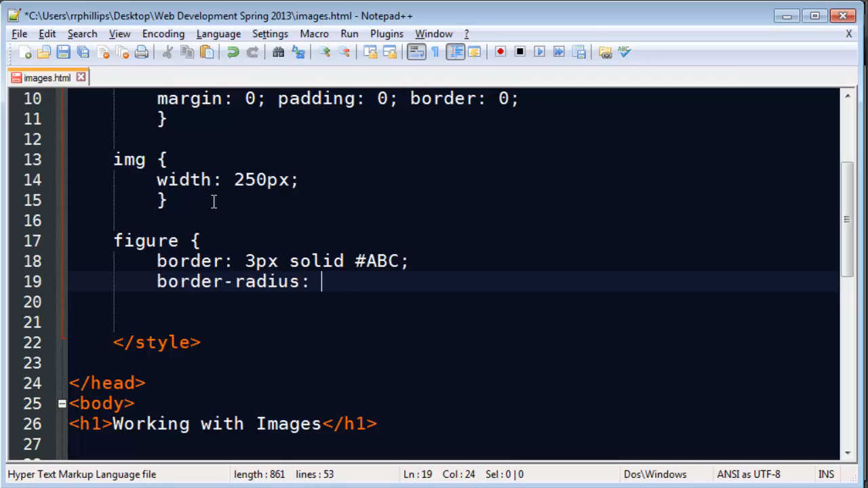
{"action": "type", "text": "8px;"}
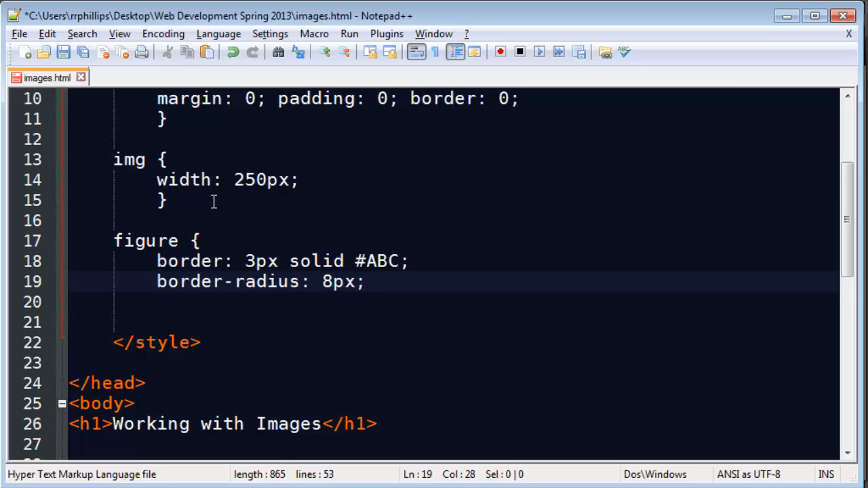
{"action": "type", "text": "padding: 6px;"}
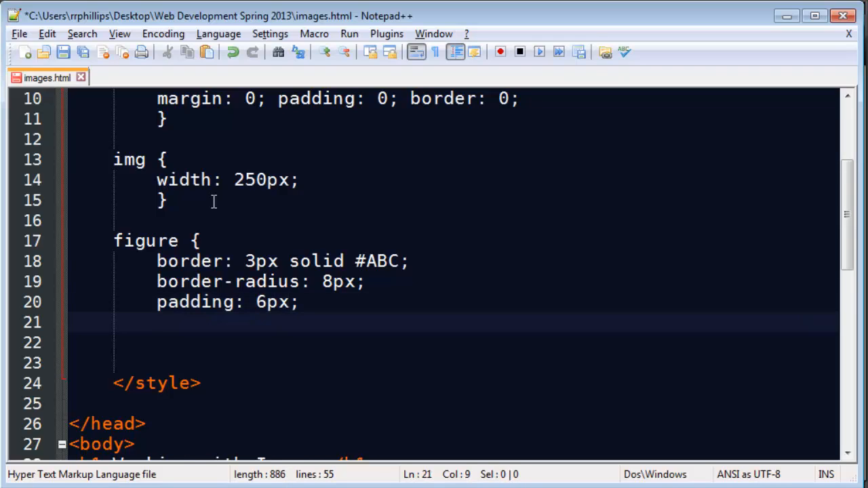
{"action": "type", "text": "}"}
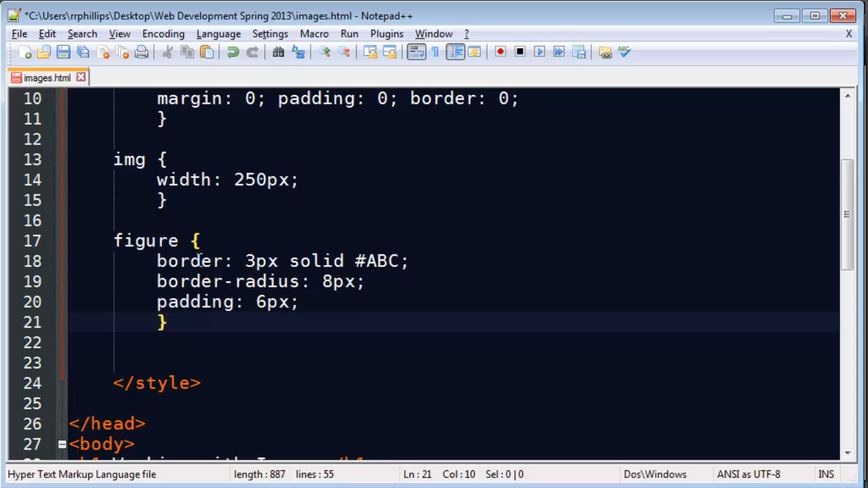
{"action": "scroll", "scroll_direction": "down", "scroll_amount": 3}
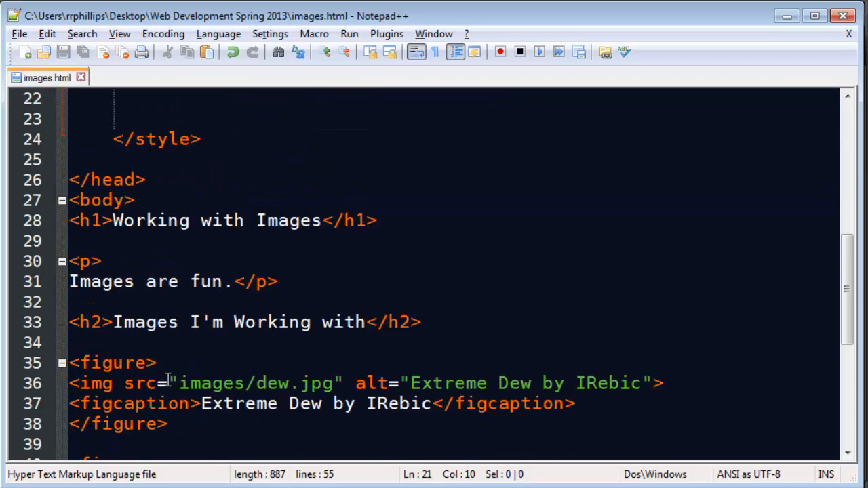
{"action": "scroll", "scroll_direction": "up", "scroll_amount": 3}
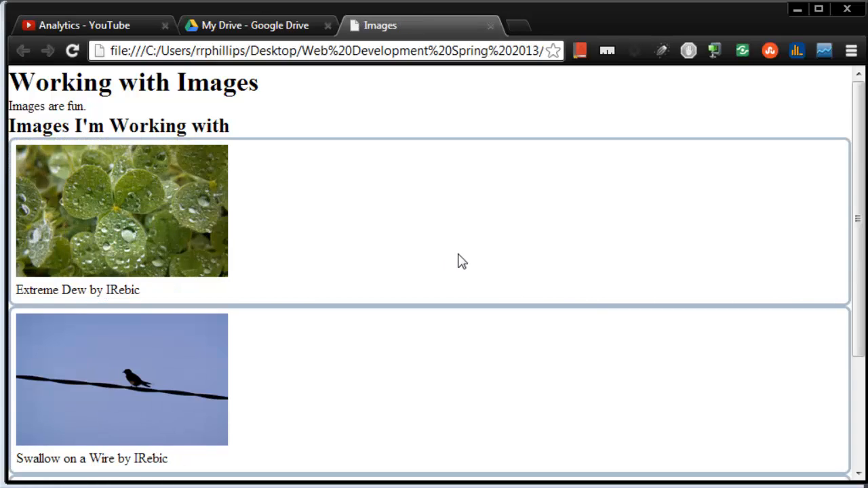
{"action": "mouse_move", "coordinate": [68, 209]}
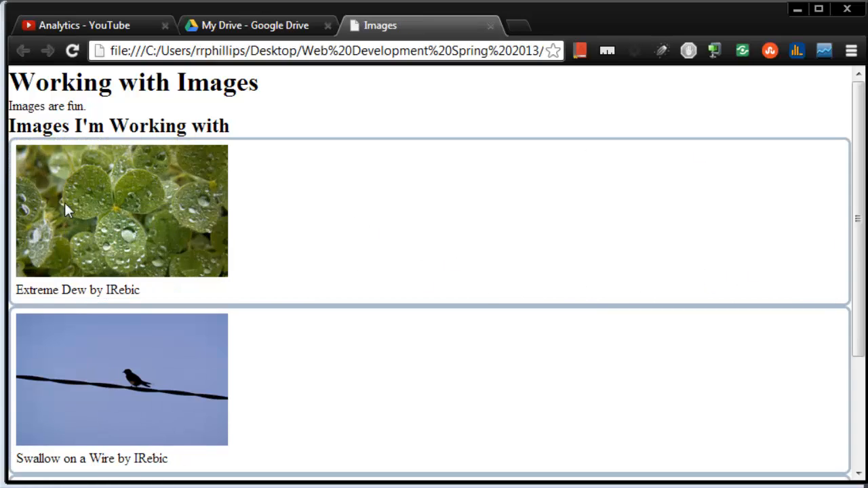
{"action": "mouse_move", "coordinate": [177, 266]}
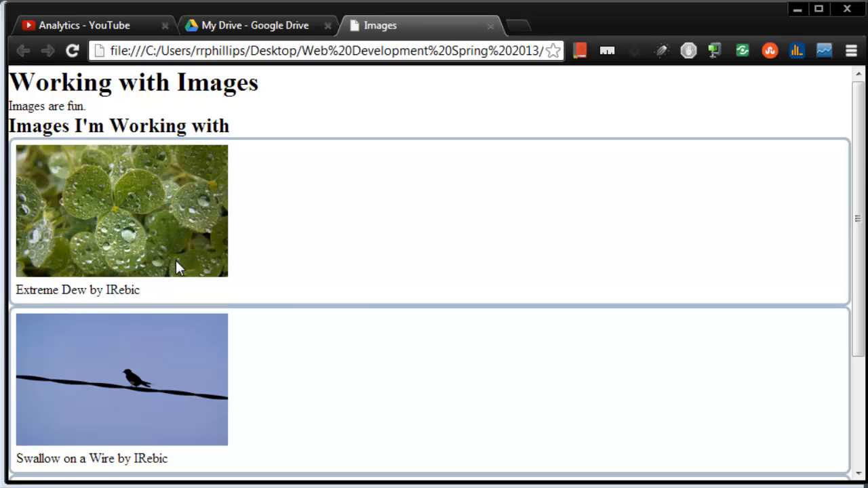
{"action": "mouse_move", "coordinate": [257, 229]}
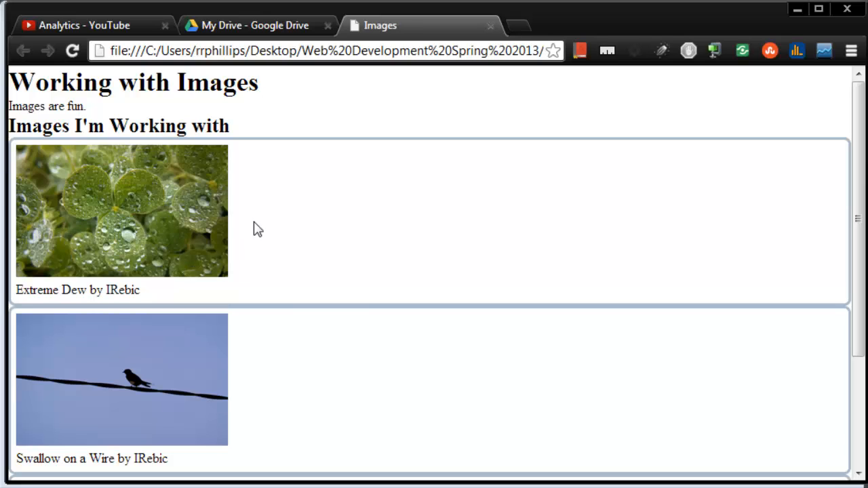
{"action": "mouse_move", "coordinate": [821, 159]}
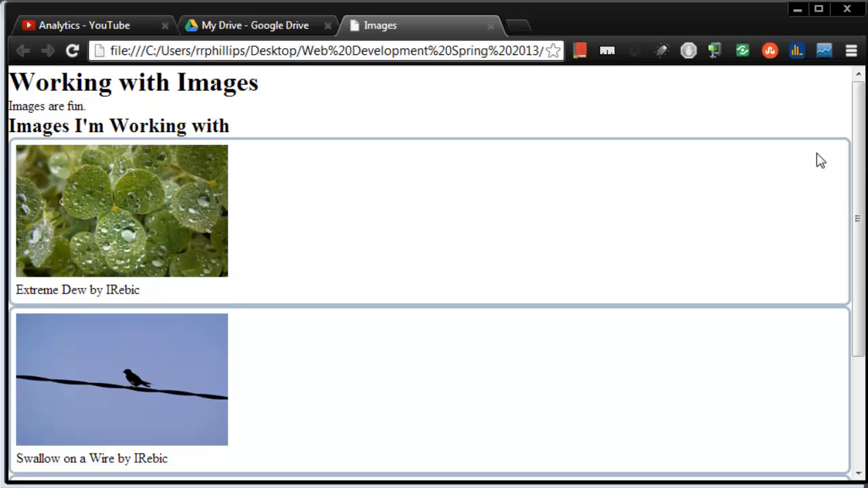
{"action": "mouse_move", "coordinate": [818, 160]}
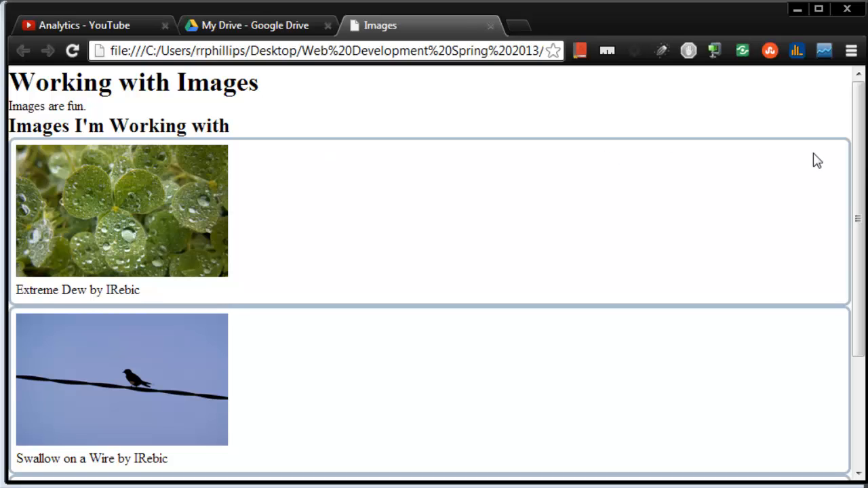
{"action": "mouse_move", "coordinate": [846, 233]}
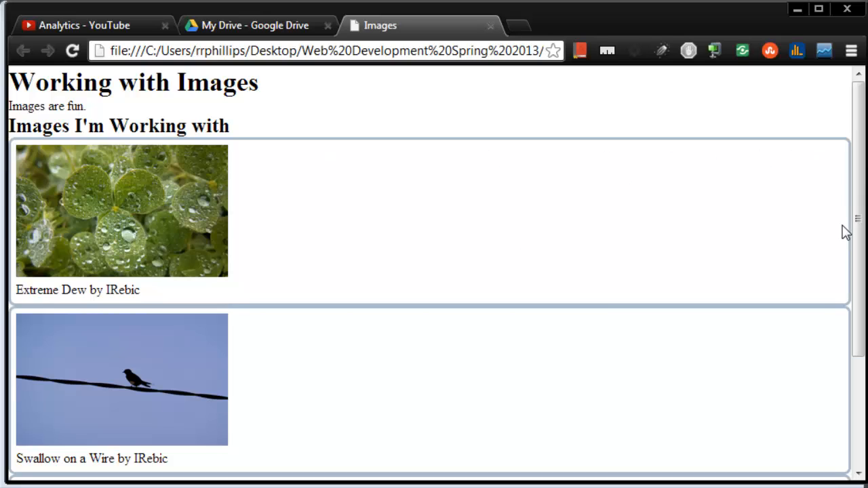
{"action": "mouse_move", "coordinate": [836, 267]}
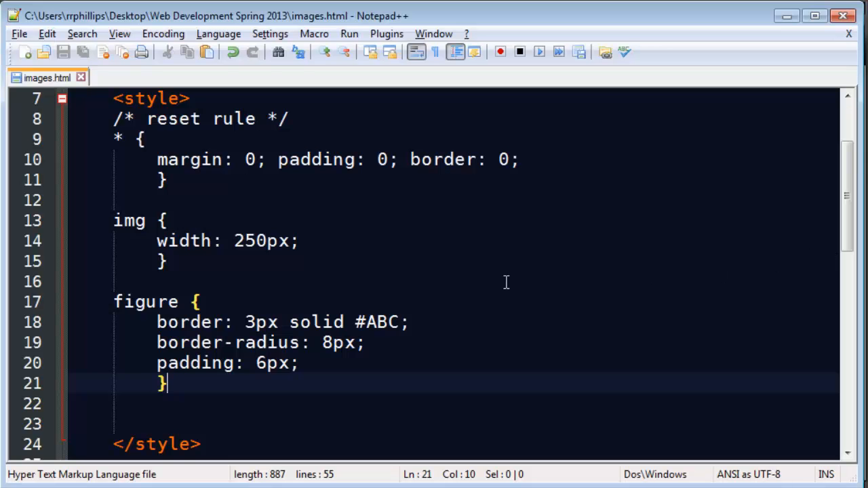
Delete the red colour value from the img border declaration, leaving only the #.
{"action": "type", "text": "bo"}
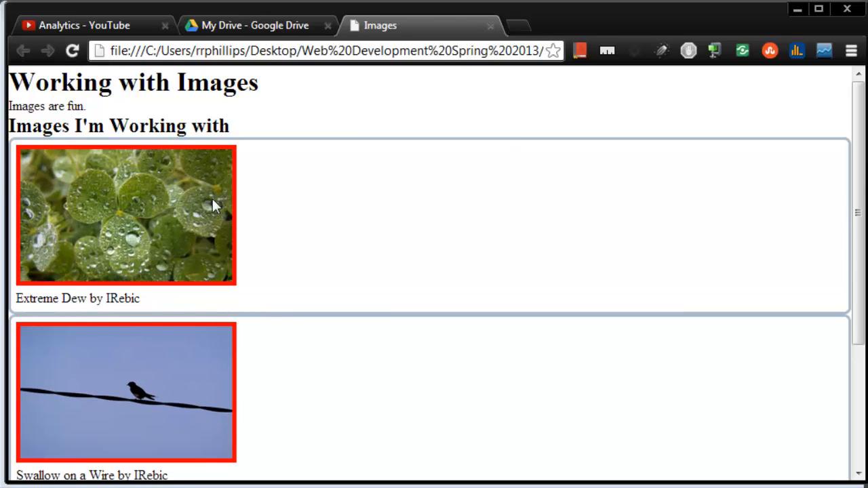
{"action": "mouse_move", "coordinate": [181, 233]}
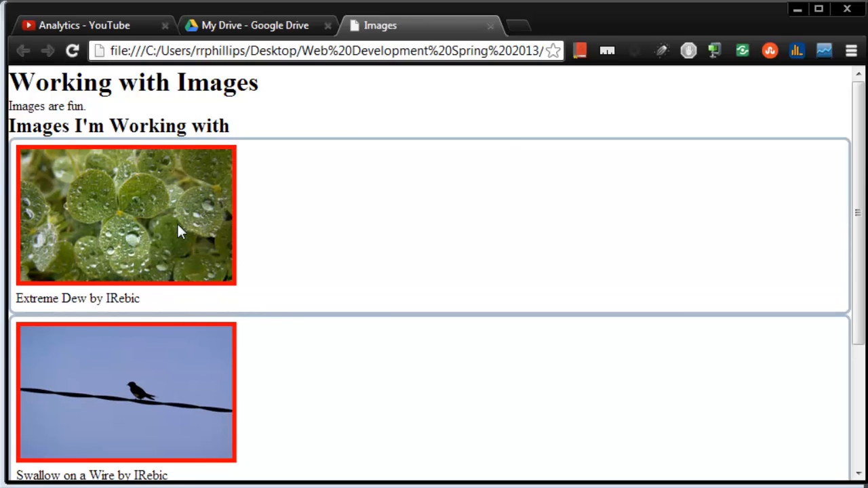
{"action": "mouse_move", "coordinate": [214, 262]}
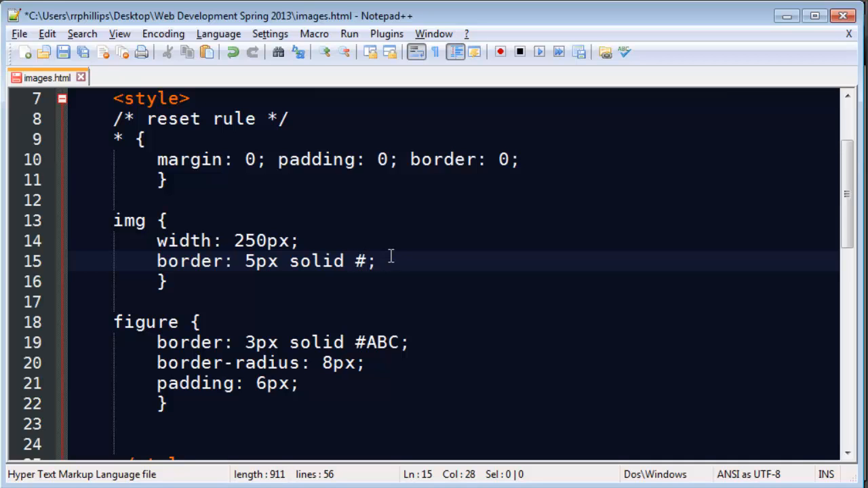
Make the img border colour #000 and give the figure rule a 290px width.
{"action": "type", "text": "000"}
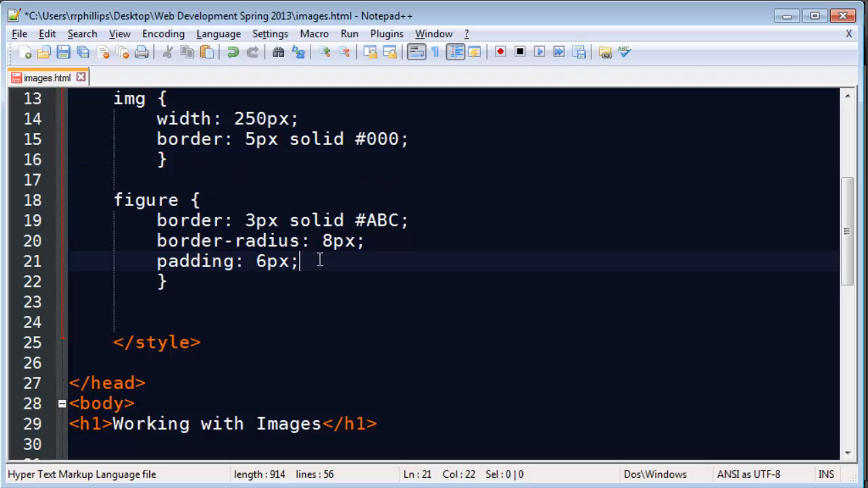
{"action": "type", "text": "w"}
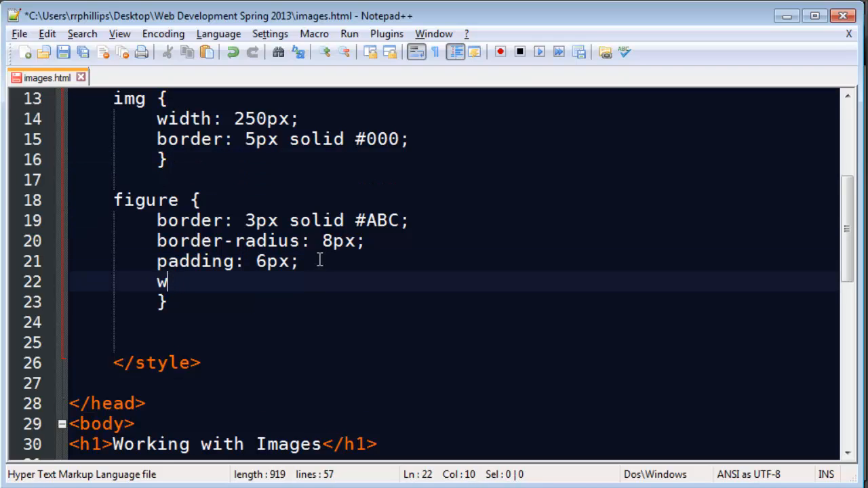
{"action": "type", "text": "idth: 26"}
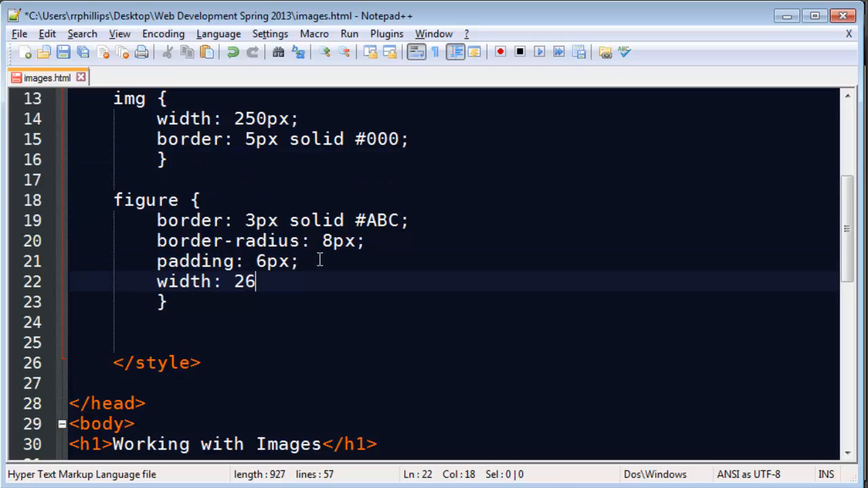
{"action": "type", "text": "0px"}
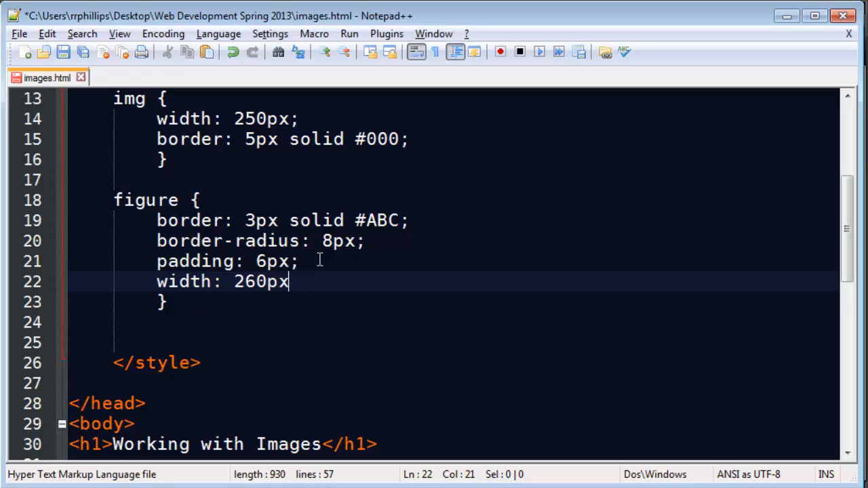
{"action": "key", "text": "Enter"}
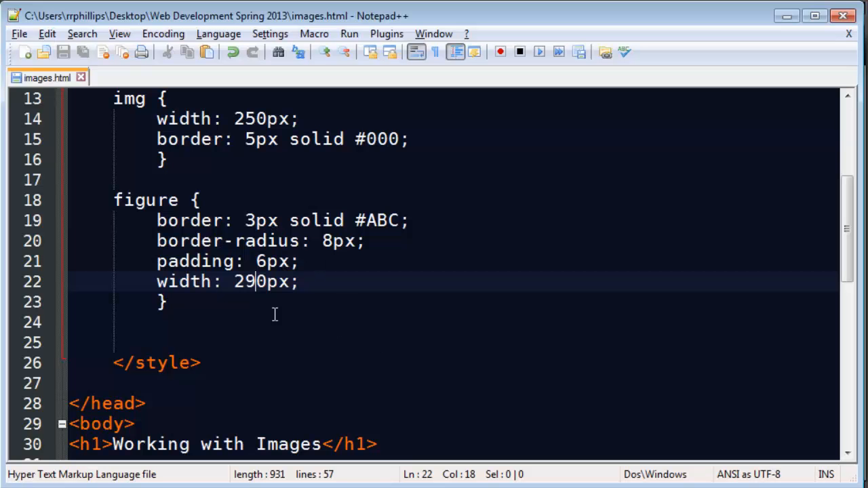
Add text-align: center; to the figure rule.
{"action": "type", "text": "tex"}
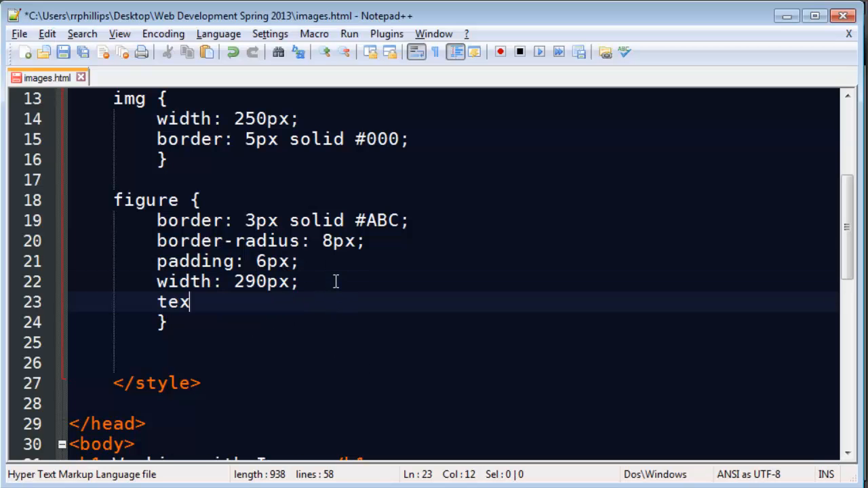
{"action": "type", "text": "t-align"}
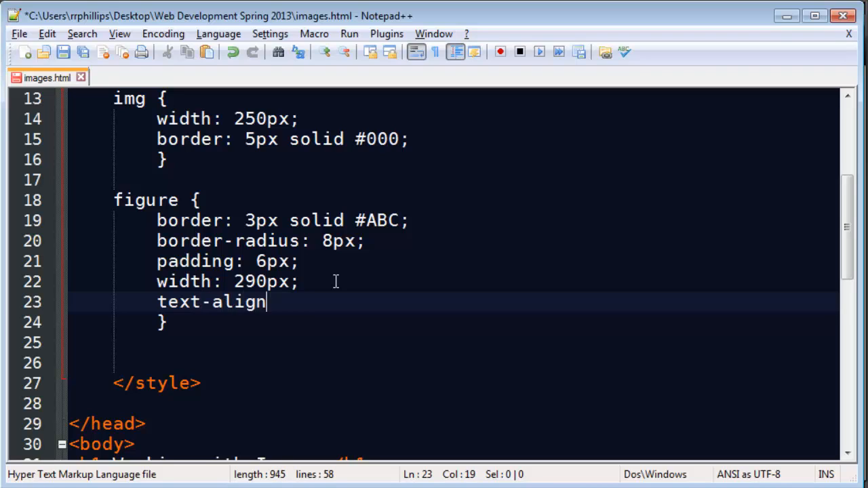
{"action": "type", "text": ": center;"}
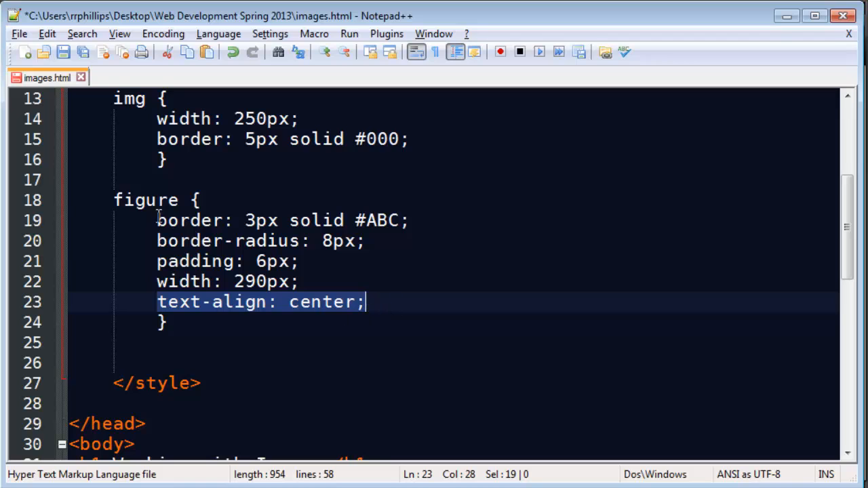
{"action": "scroll", "scroll_direction": "down", "scroll_amount": 3}
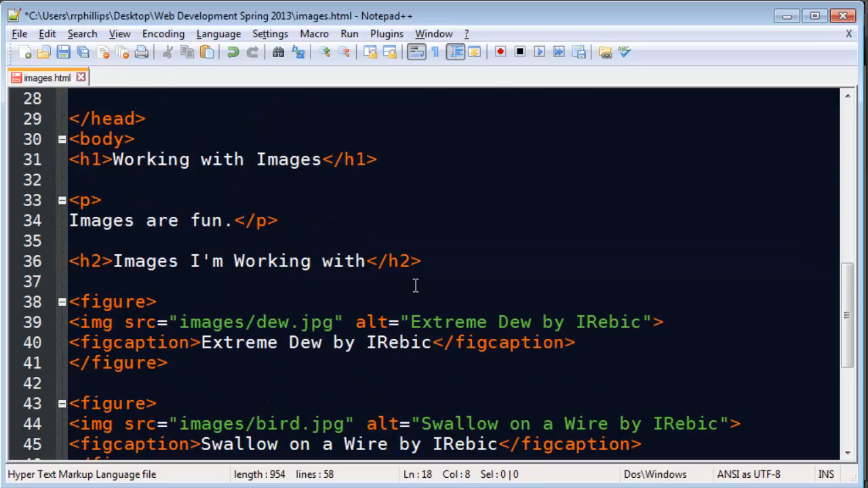
{"action": "left_click_drag", "start_coordinate": [202, 343], "coordinate": [350, 343]}
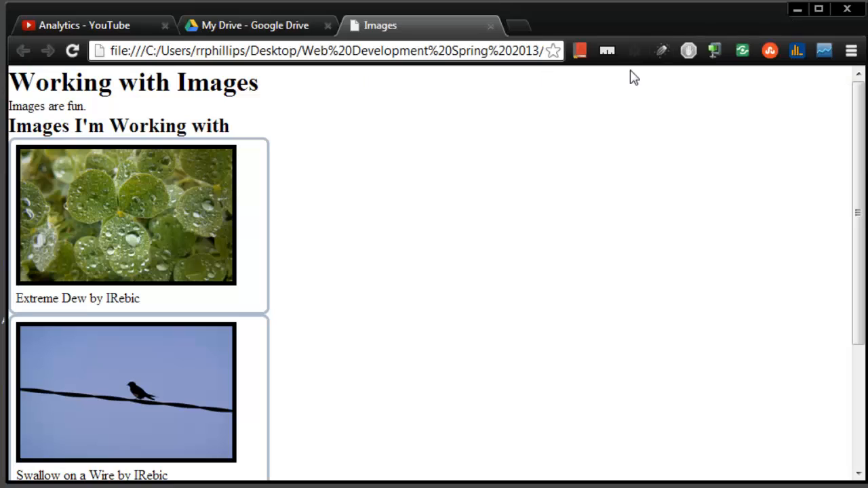
{"action": "mouse_move", "coordinate": [165, 230]}
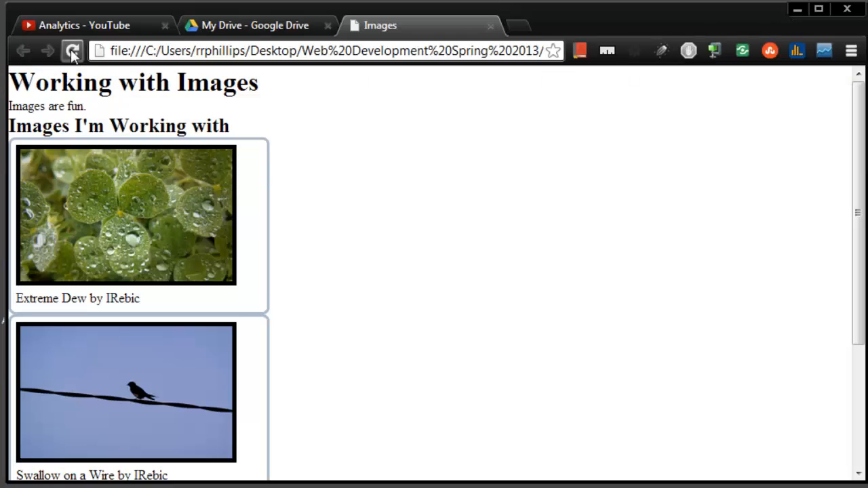
Reload images.html in Chrome to see the narrower, centred figure boxes.
{"action": "left_click", "coordinate": [72, 51]}
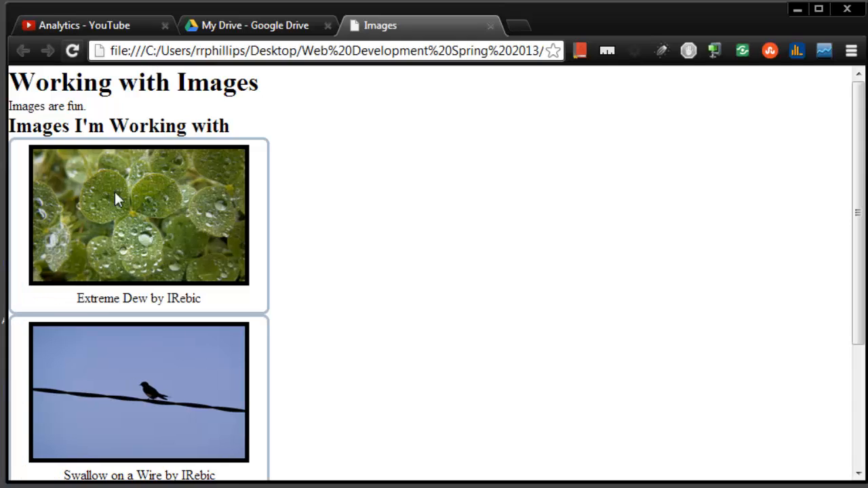
{"action": "mouse_move", "coordinate": [343, 329]}
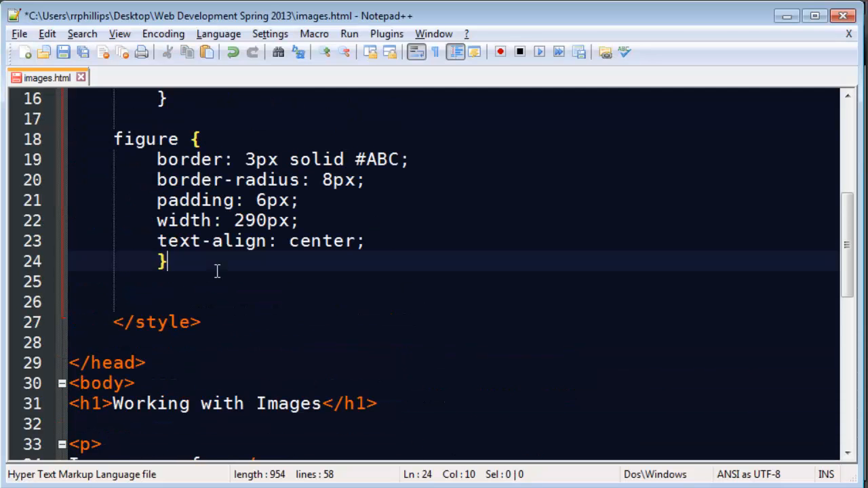
Type a figcaption rule: background-color #123, color #EEE, font-family verdana.
{"action": "type", "text": "g"}
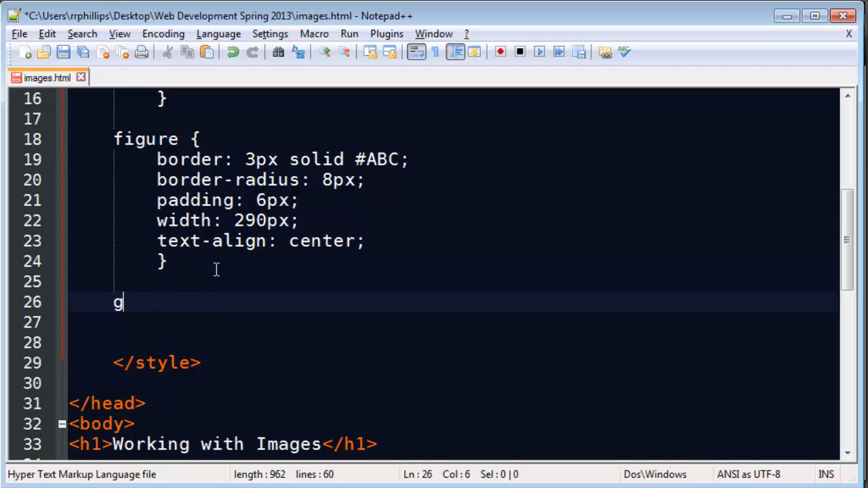
{"action": "type", "text": "ig"}
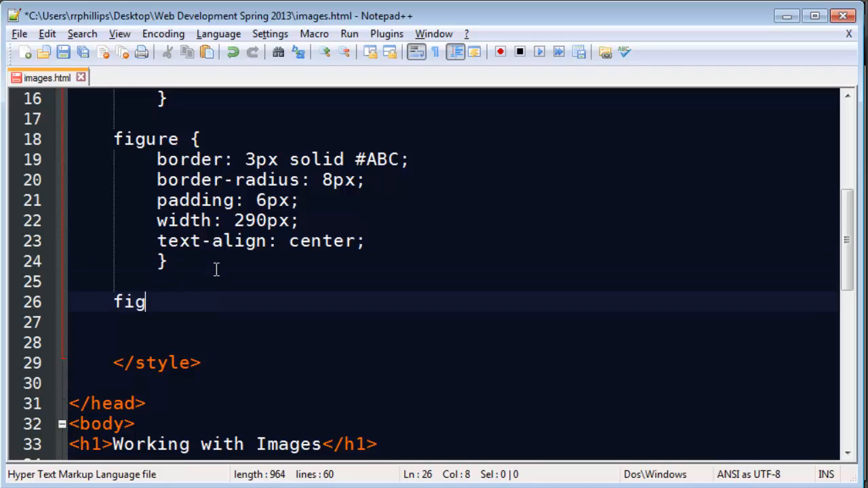
{"action": "type", "text": "caption {"}
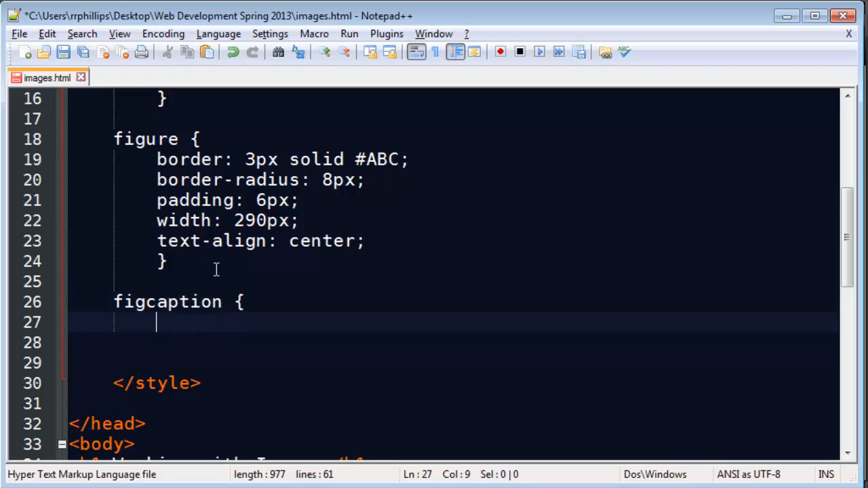
{"action": "type", "text": "background-colo"}
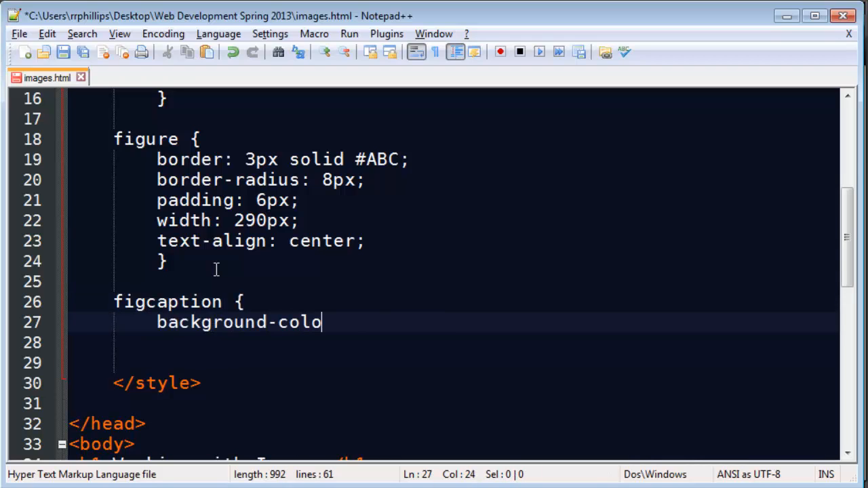
{"action": "type", "text": "r: #123"}
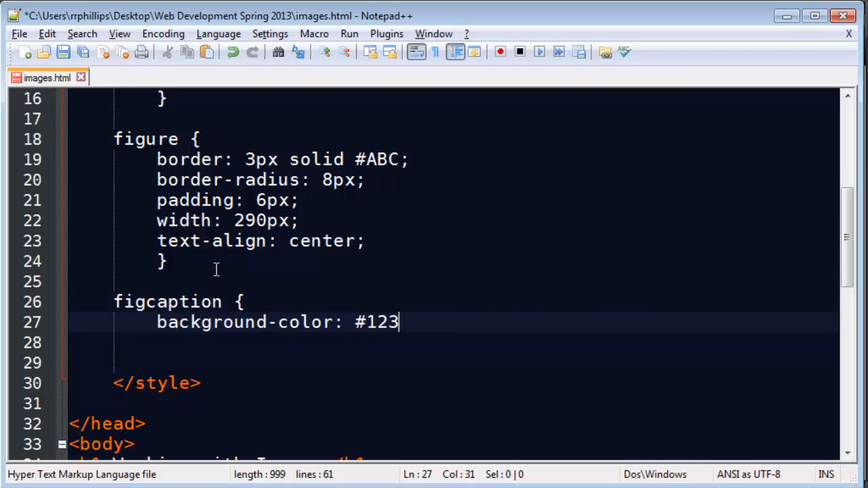
{"action": "type", "text": ";"}
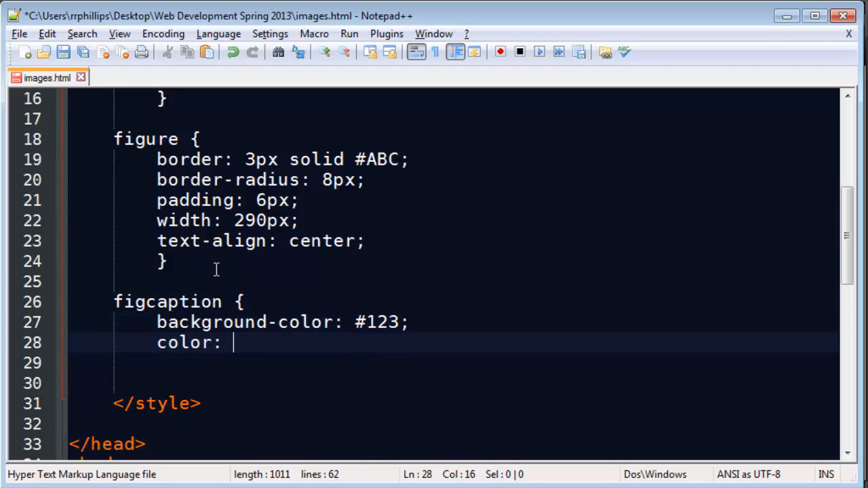
{"action": "type", "text": "#EEE;"}
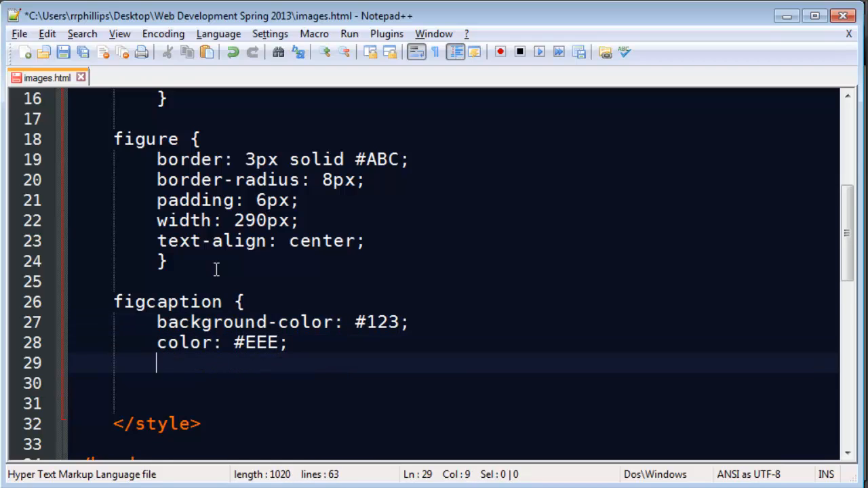
{"action": "type", "text": "font-family: ve"}
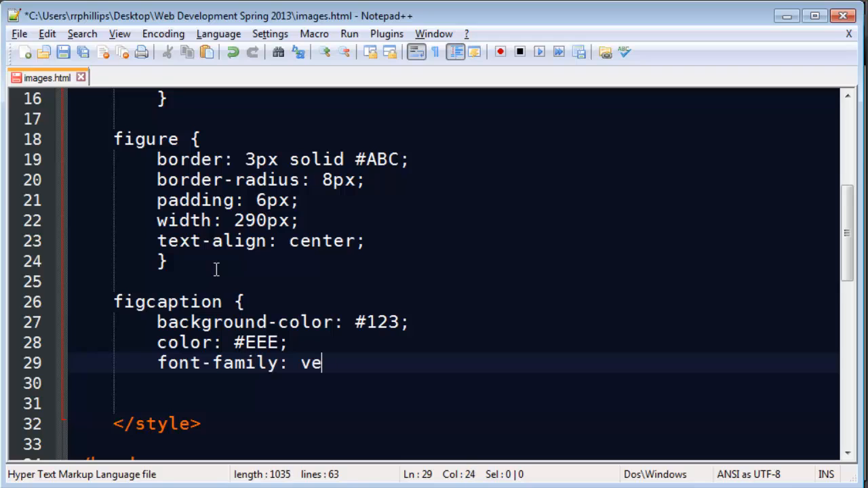
{"action": "type", "text": "rdana;"}
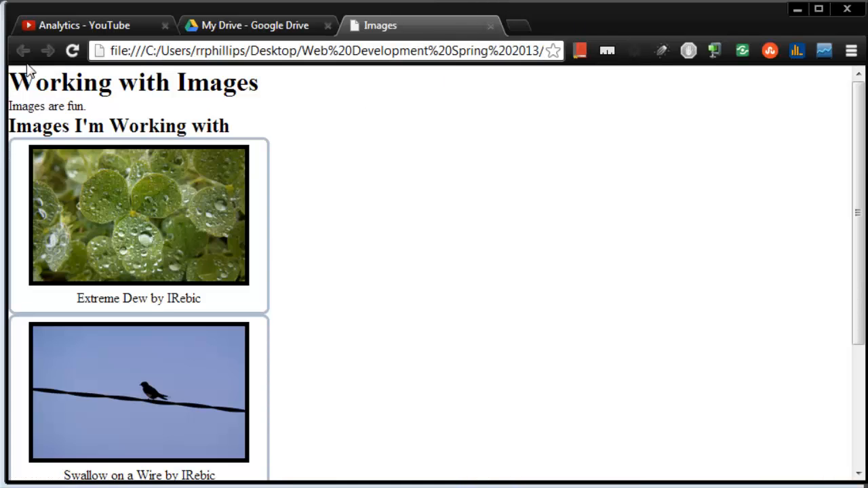
Reload the Images page in Chrome to preview the dark caption bands.
{"action": "left_click", "coordinate": [73, 51]}
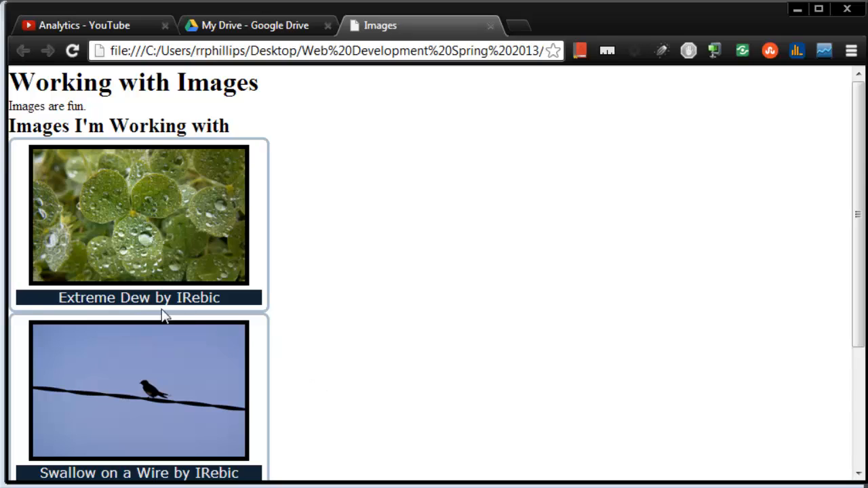
{"action": "mouse_move", "coordinate": [319, 304]}
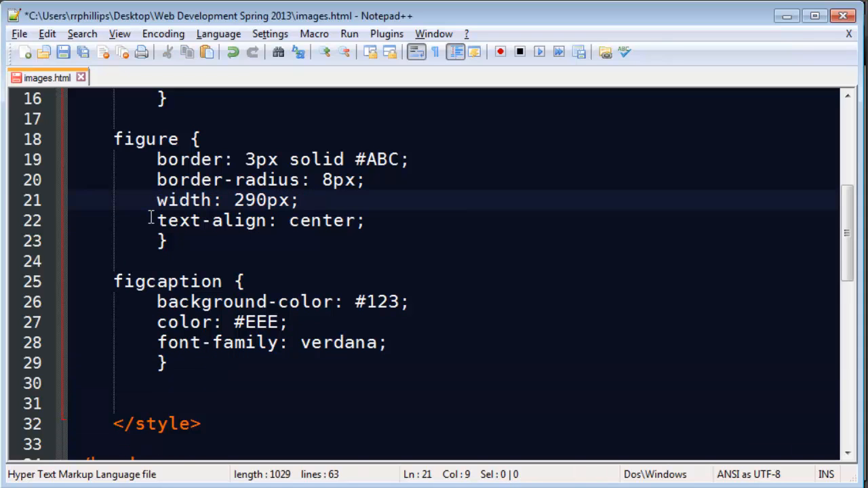
Refresh the Chrome preview, then add border-radius: 8px; inside the figcaption rule.
{"action": "left_click", "coordinate": [63, 51]}
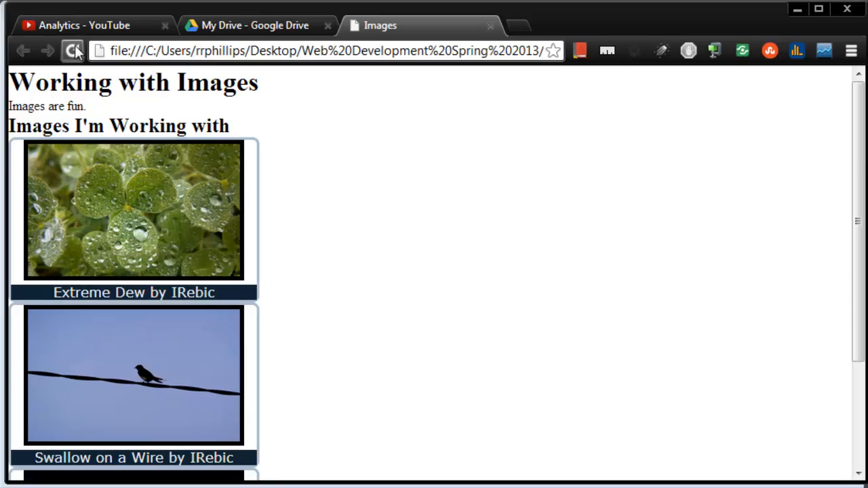
{"action": "left_click", "coordinate": [72, 51]}
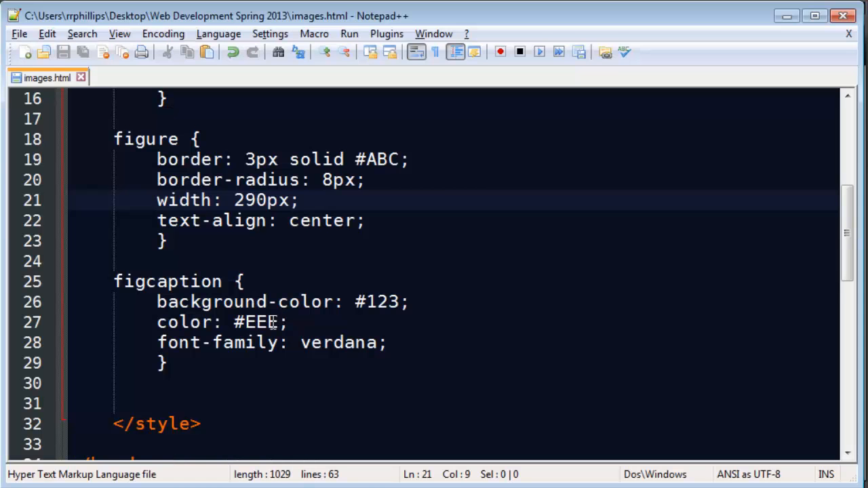
{"action": "left_click", "coordinate": [156, 180]}
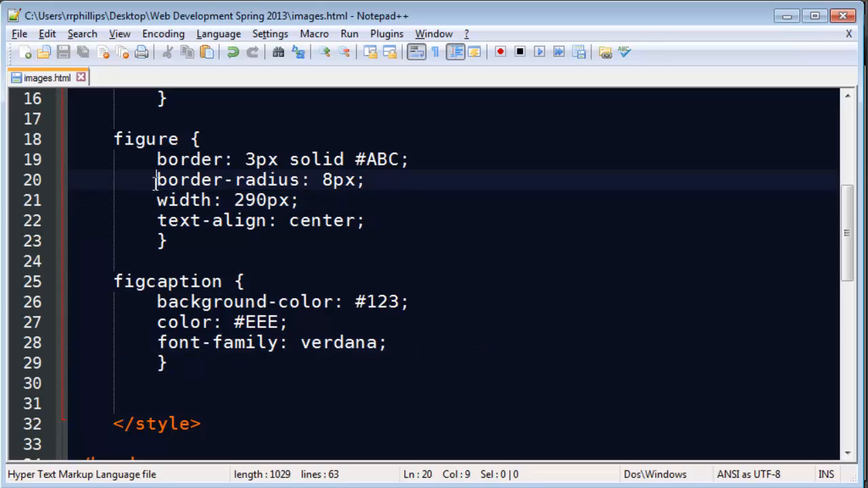
{"action": "left_click", "coordinate": [157, 363]}
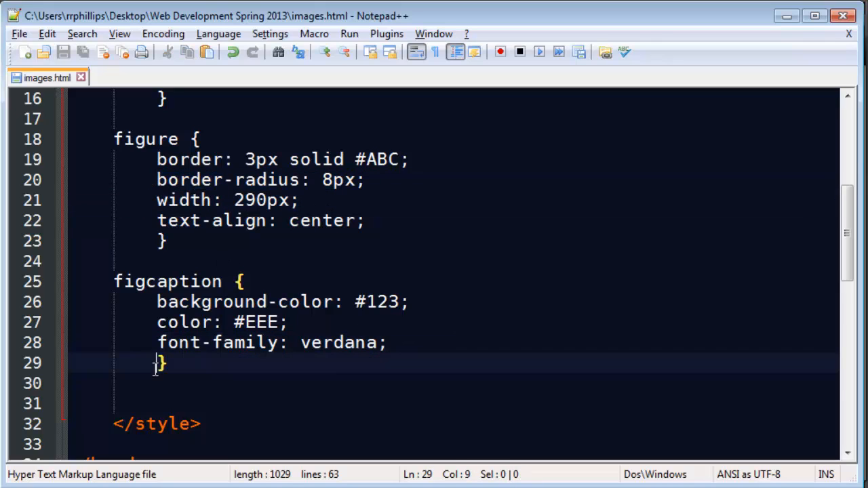
{"action": "type", "text": "border-radius: 8px;"}
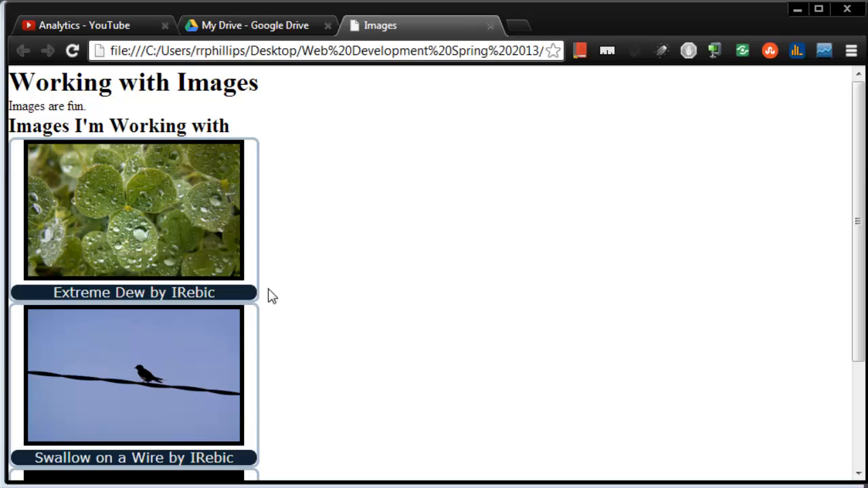
{"action": "mouse_move", "coordinate": [234, 366]}
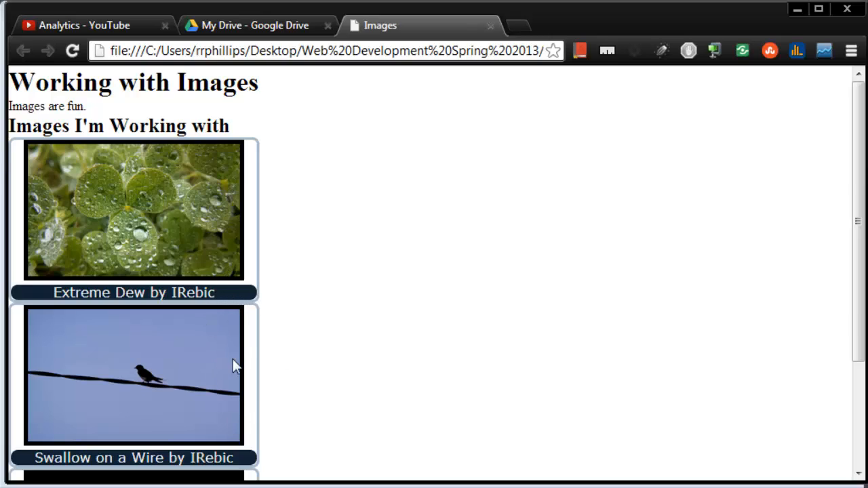
{"action": "mouse_move", "coordinate": [345, 372]}
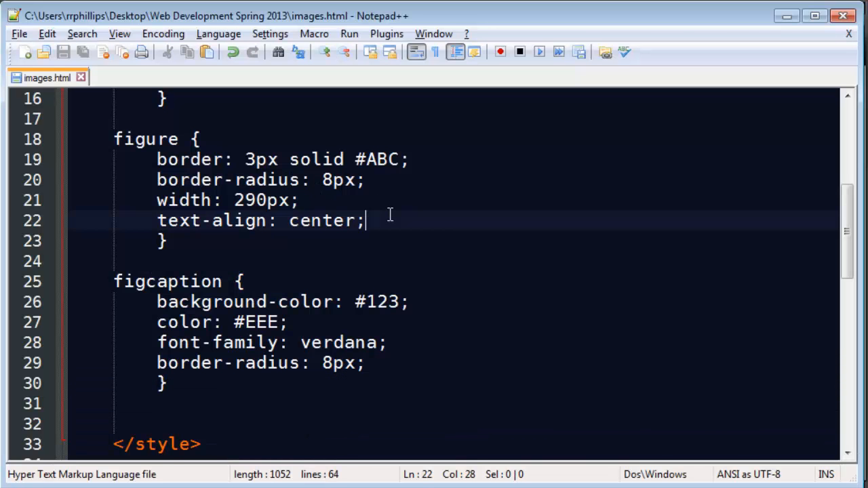
Add margin: 20px; and float: left; to the figure rule.
{"action": "type", "text": "margin: 20px"}
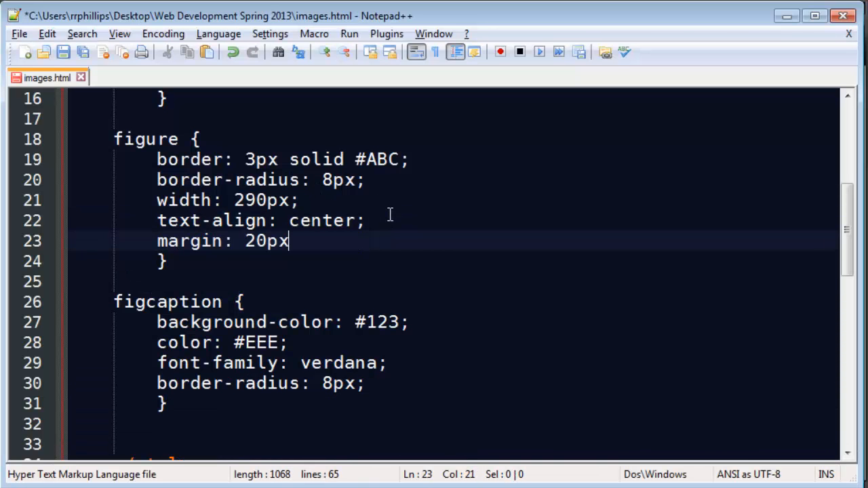
{"action": "type", "text": ";"}
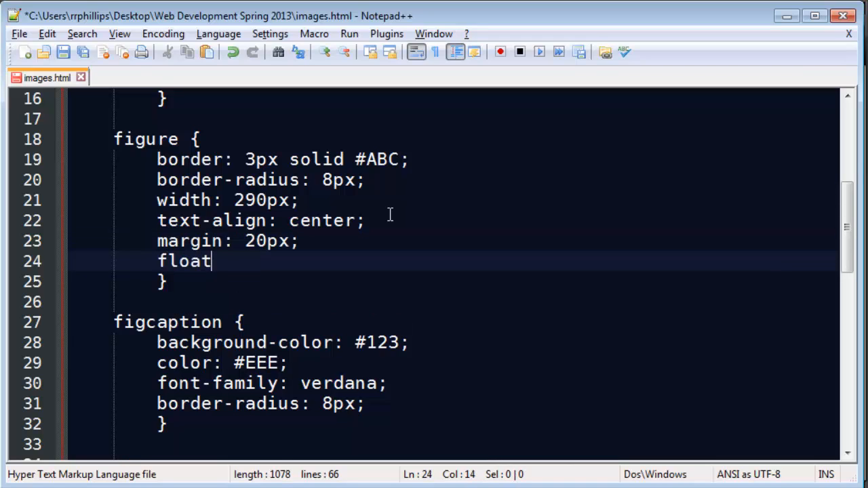
{"action": "type", "text": ": left;"}
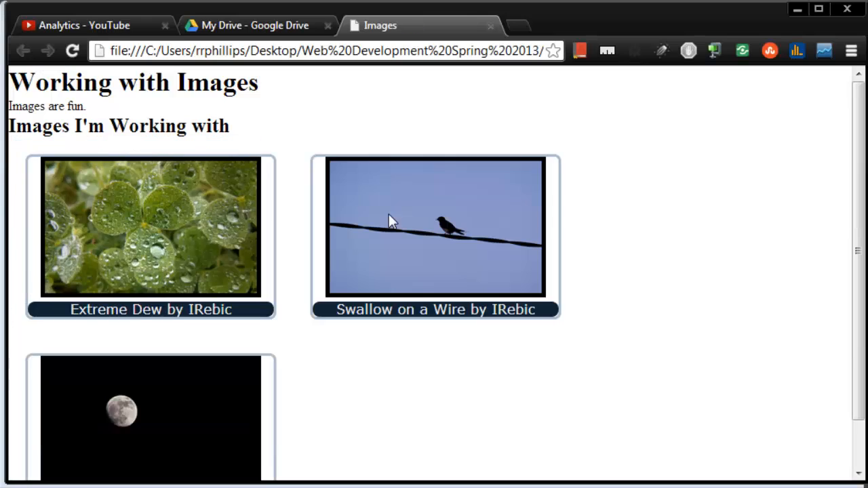
{"action": "mouse_move", "coordinate": [638, 453]}
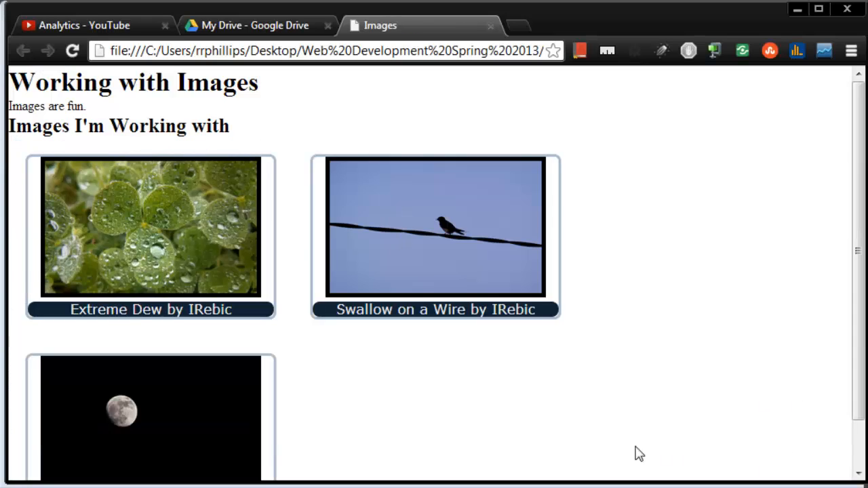
{"action": "mouse_move", "coordinate": [207, 234]}
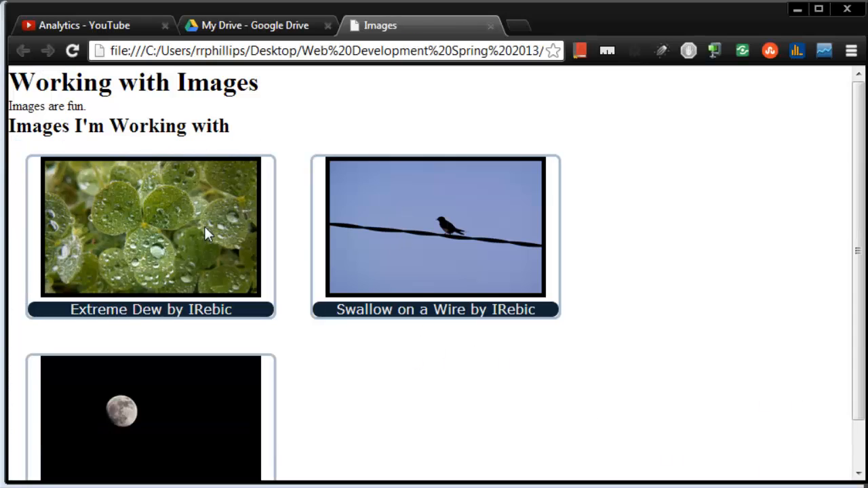
{"action": "mouse_move", "coordinate": [515, 339]}
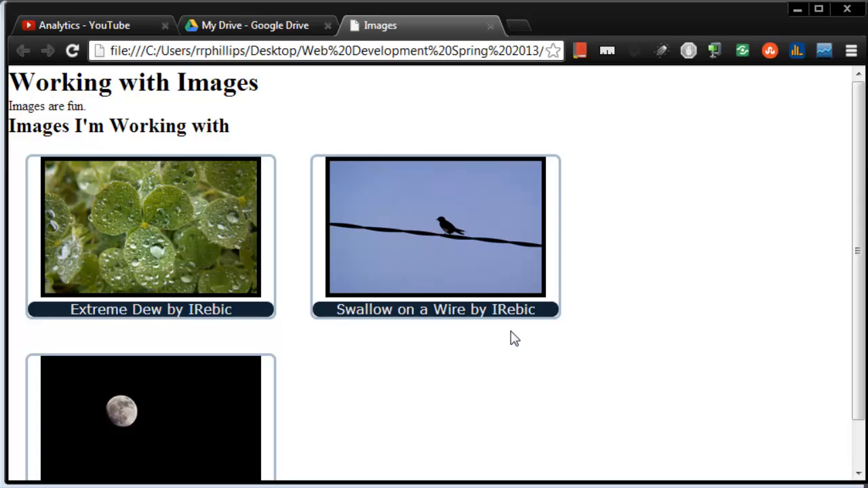
{"action": "mouse_move", "coordinate": [142, 237]}
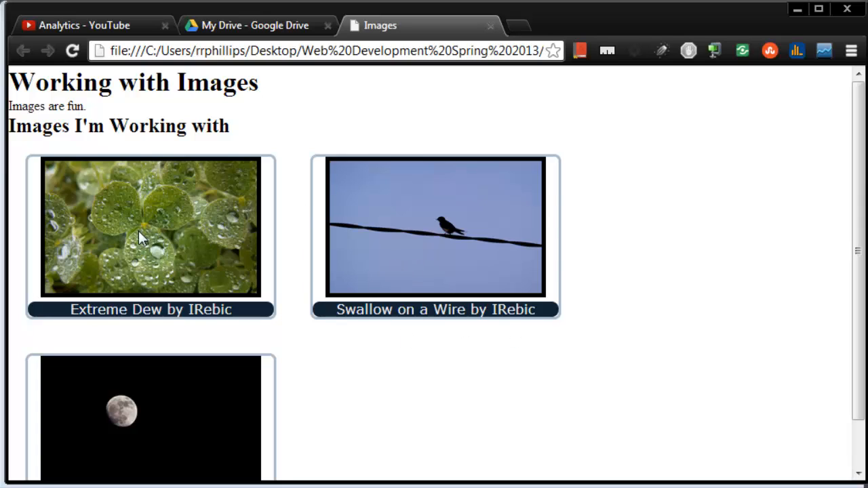
{"action": "mouse_move", "coordinate": [126, 238]}
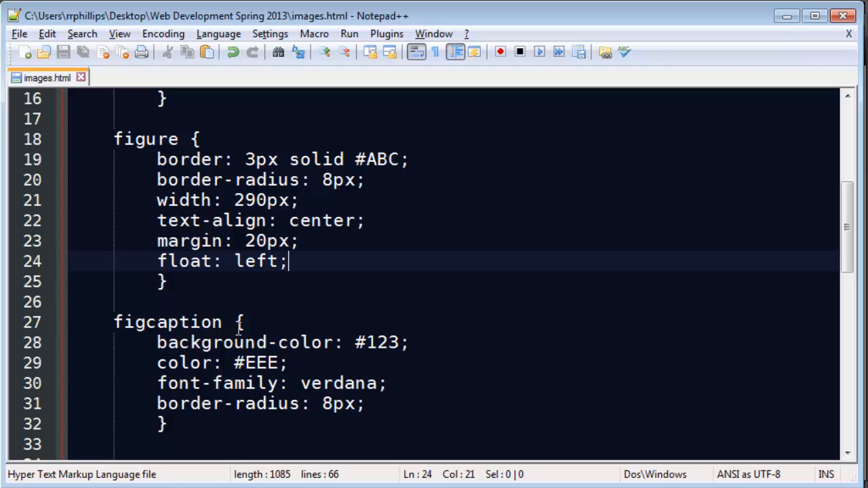
Locate the 'Images' h1 heading in the file.
{"action": "scroll", "scroll_direction": "down", "scroll_amount": 3}
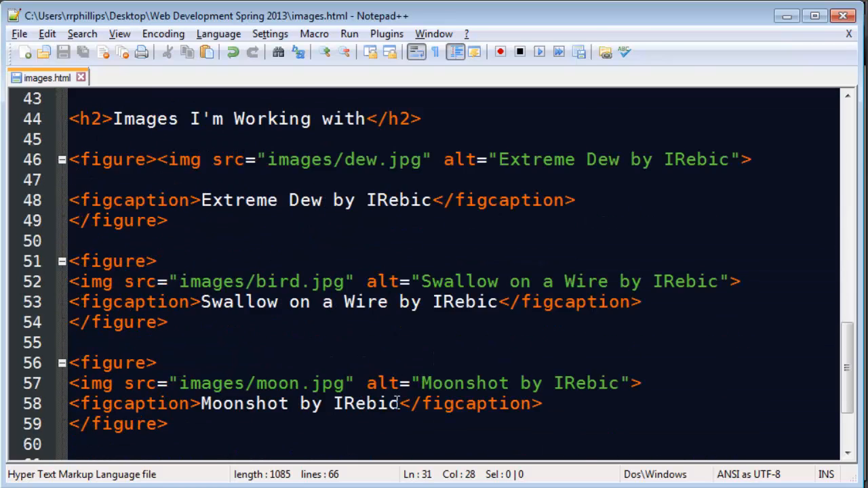
{"action": "scroll", "scroll_direction": "up", "scroll_amount": 3}
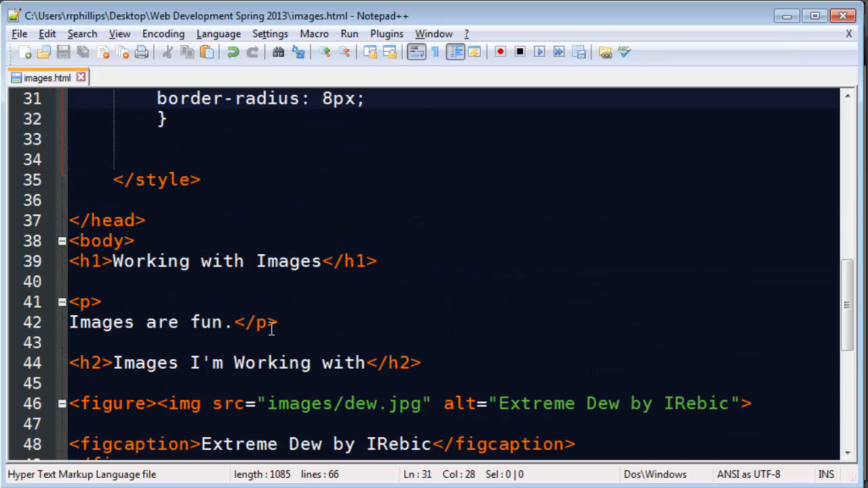
{"action": "double_click", "coordinate": [288, 261]}
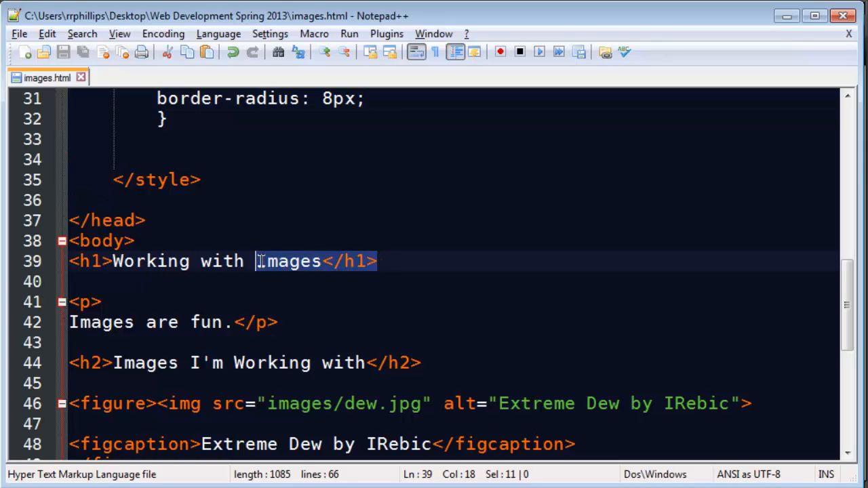
{"action": "left_click", "coordinate": [142, 282]}
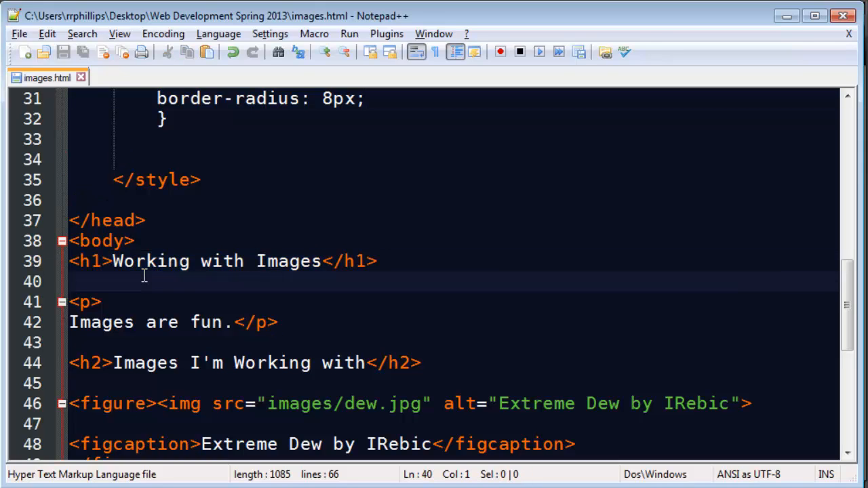
{"action": "scroll", "scroll_direction": "up", "scroll_amount": 3}
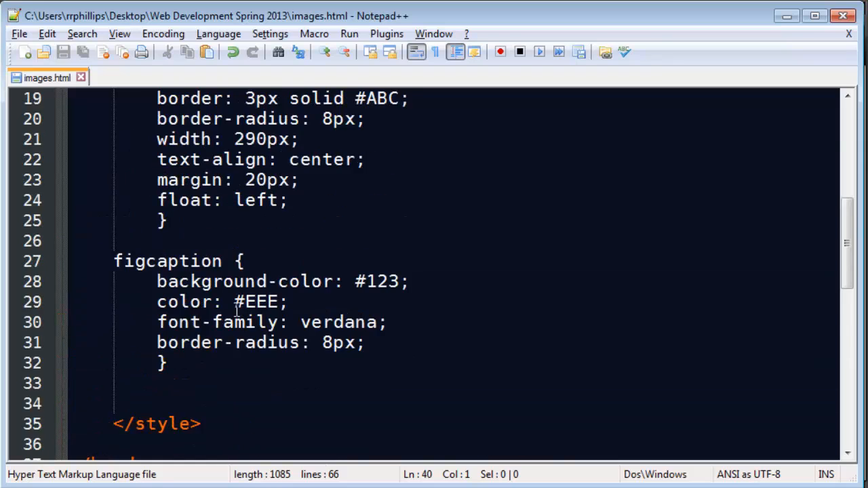
{"action": "scroll", "scroll_direction": "down", "scroll_amount": 3}
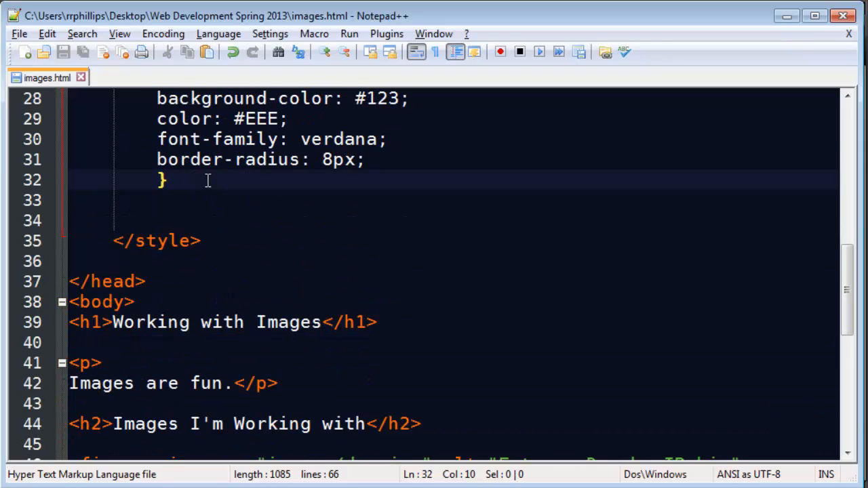
Add an h1 rule with text-align: center and height: 100px.
{"action": "type", "text": "h1 {"}
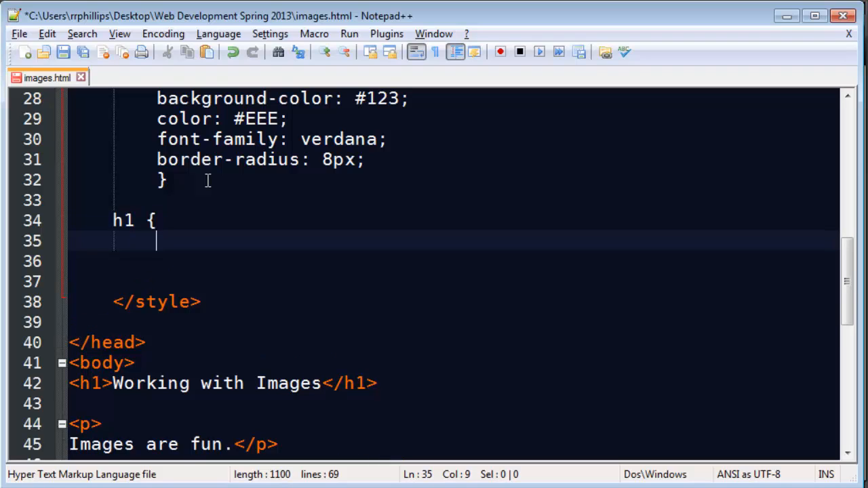
{"action": "type", "text": "text"}
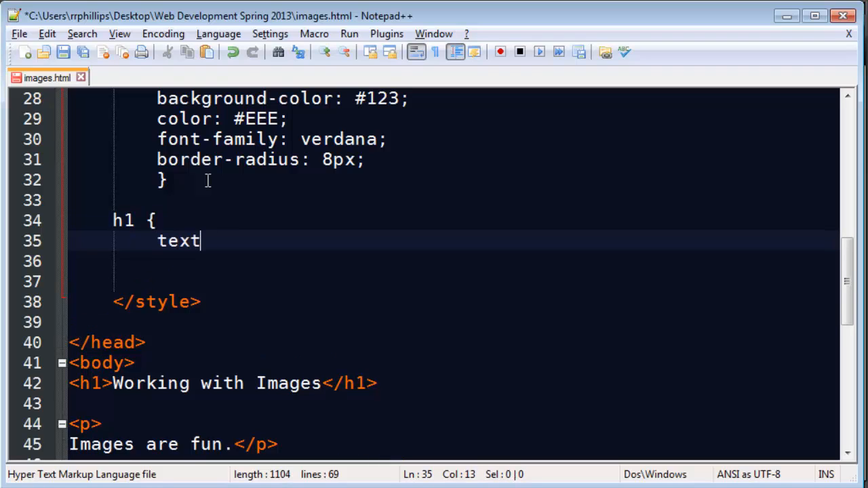
{"action": "type", "text": "-align: c"}
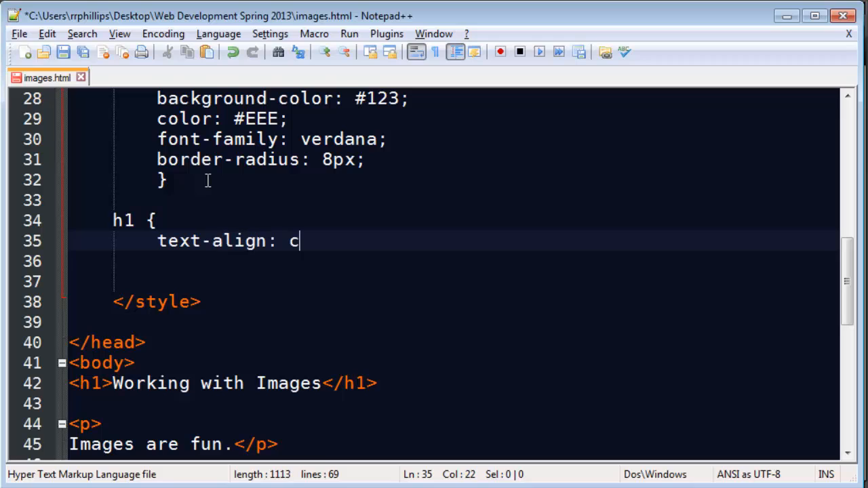
{"action": "type", "text": "enter;"}
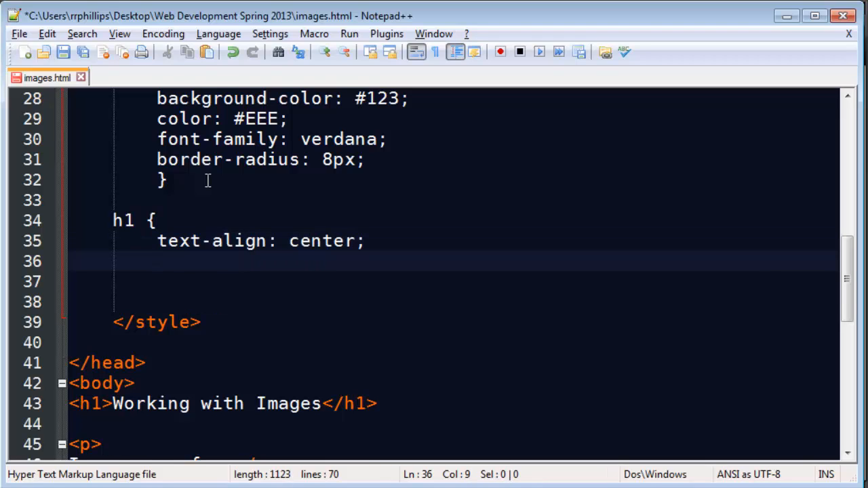
{"action": "type", "text": "H"}
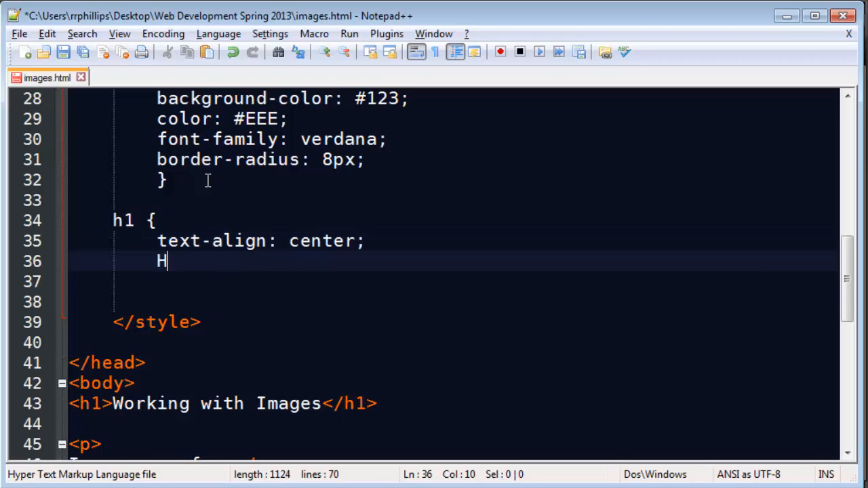
{"action": "type", "text": "eight:100"}
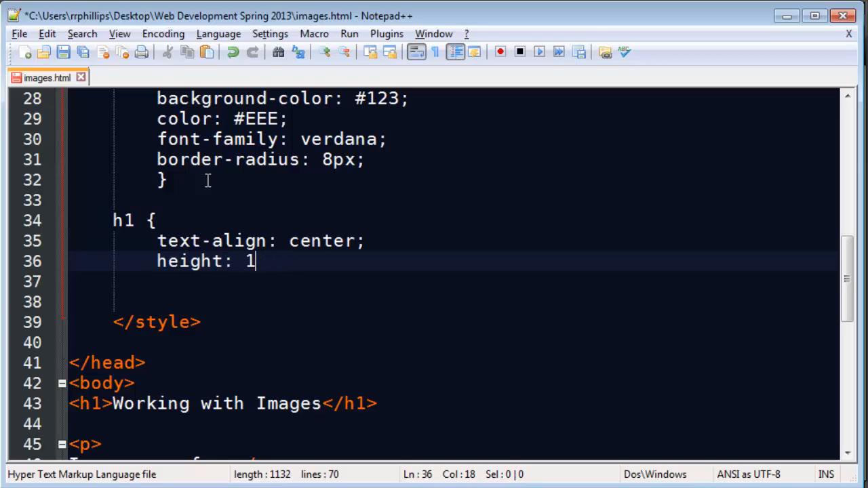
{"action": "type", "text": "00px;"}
{"action": "left_click", "coordinate": [455, 282]}
{"action": "type", "text": "background-image:"}
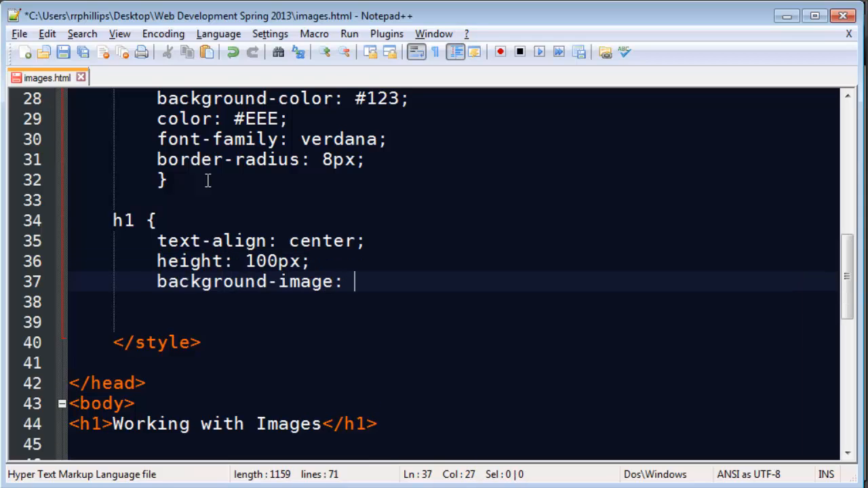
Add background-image: url(images/moon.jpg); to the h1 rule.
{"action": "type", "text": "url("}
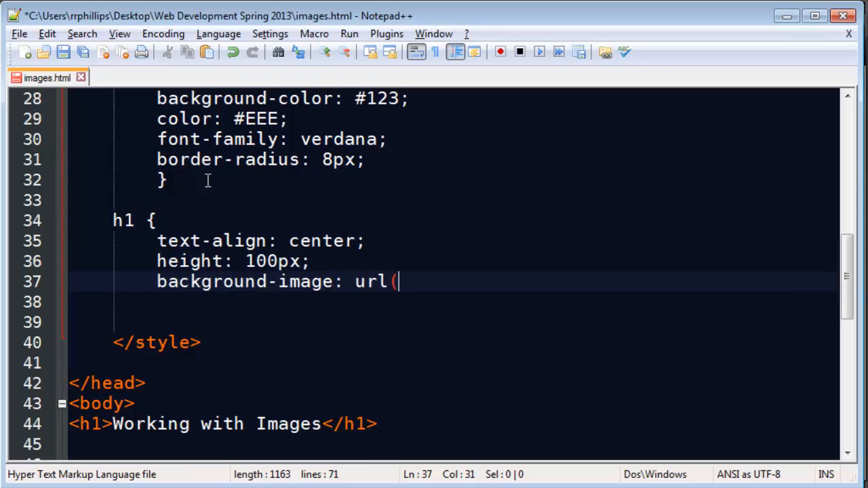
{"action": "type", "text": "moon/"}
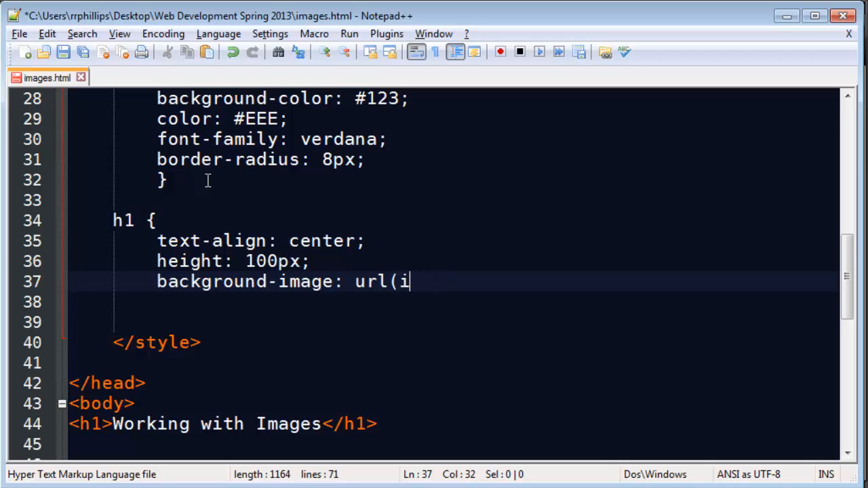
{"action": "type", "text": "mages/moon.jpg"}
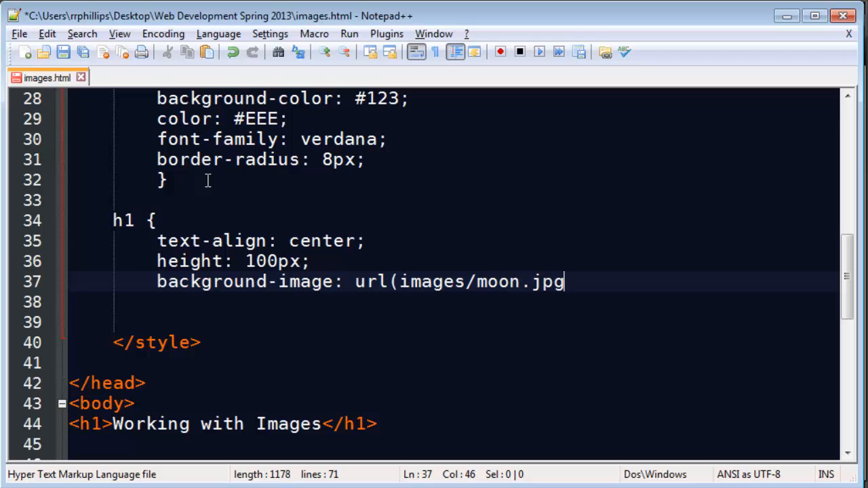
{"action": "type", "text": ");"}
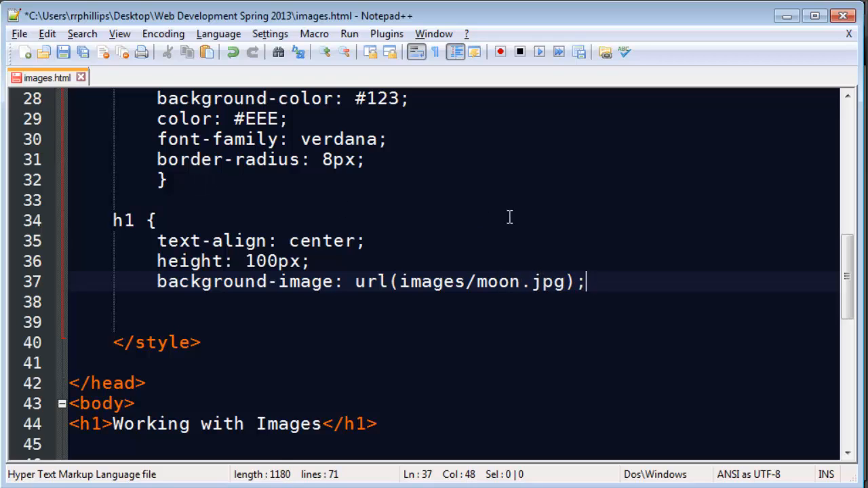
{"action": "mouse_move", "coordinate": [271, 402]}
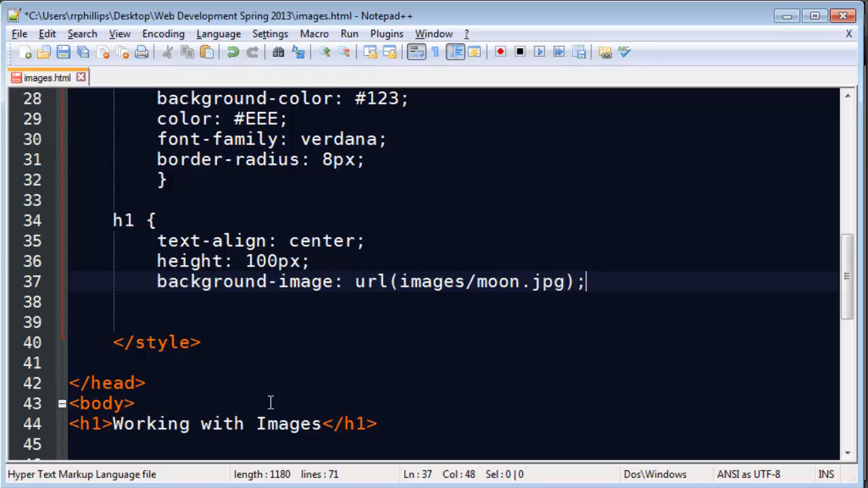
{"action": "mouse_move", "coordinate": [628, 283]}
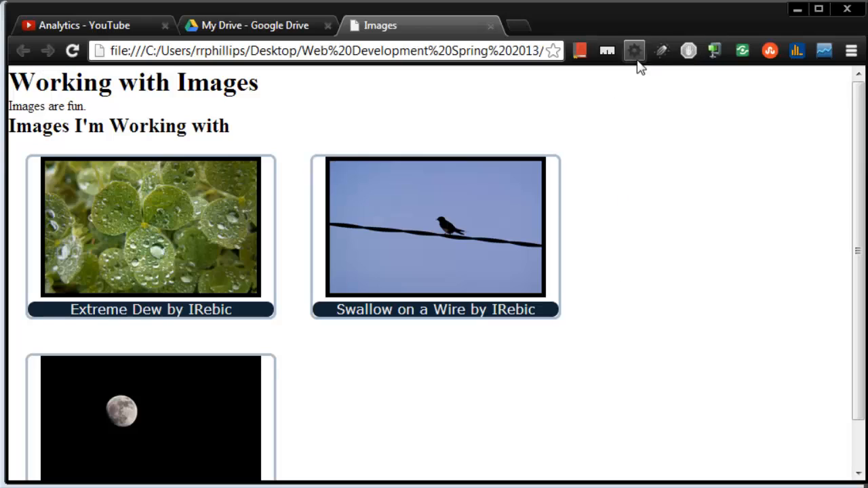
Scroll the reloaded Images page to view the black heading banner.
{"action": "scroll", "scroll_direction": "down", "scroll_amount": 3}
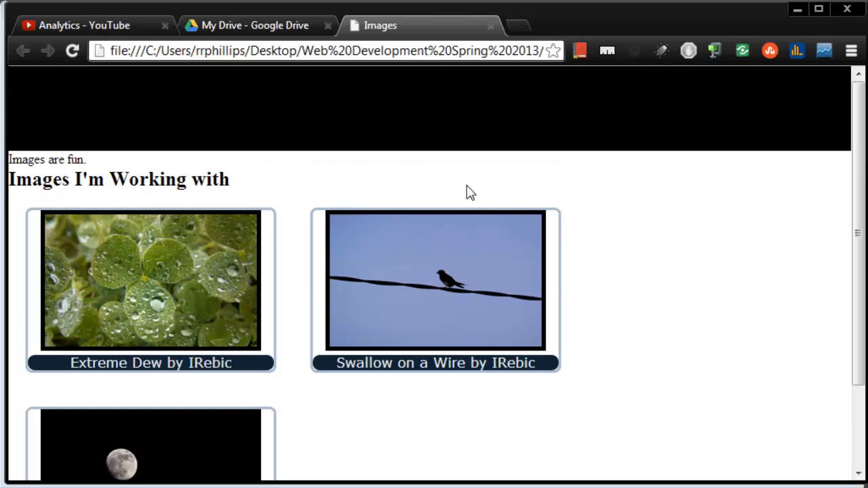
{"action": "mouse_move", "coordinate": [416, 140]}
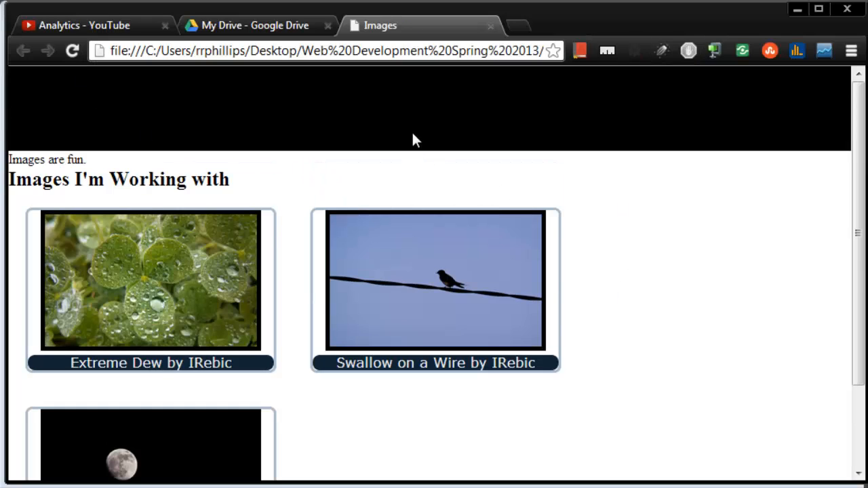
{"action": "mouse_move", "coordinate": [623, 131]}
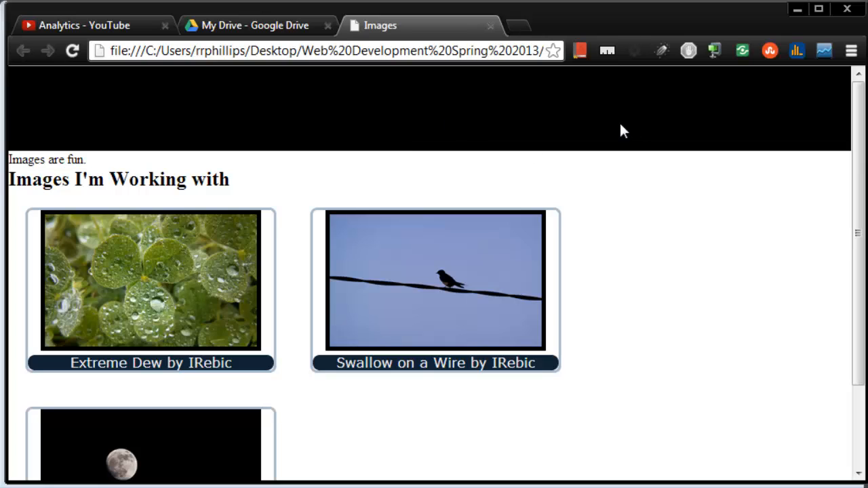
{"action": "mouse_move", "coordinate": [579, 149]}
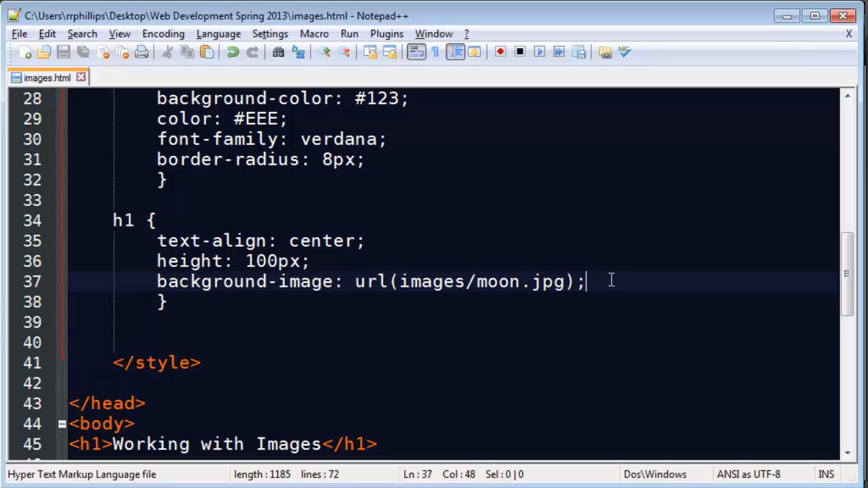
{"action": "mouse_move", "coordinate": [618, 286]}
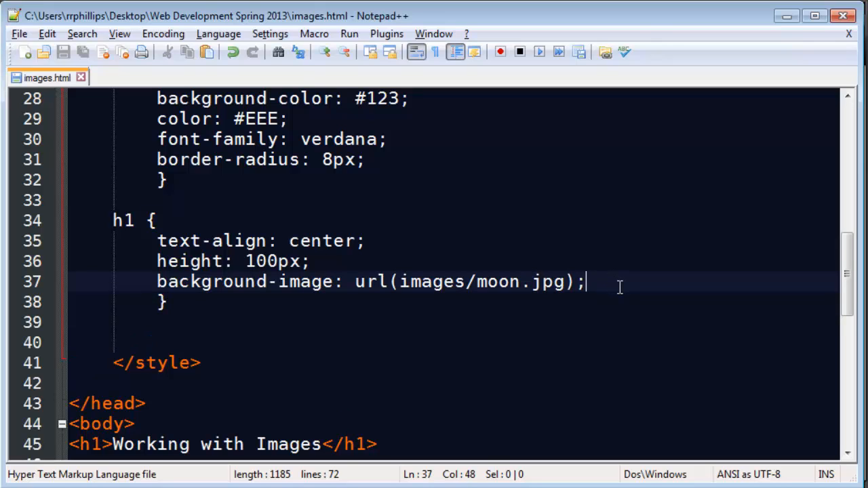
Set the h1 text color to #FFC and preview the page.
{"action": "type", "text": "color"}
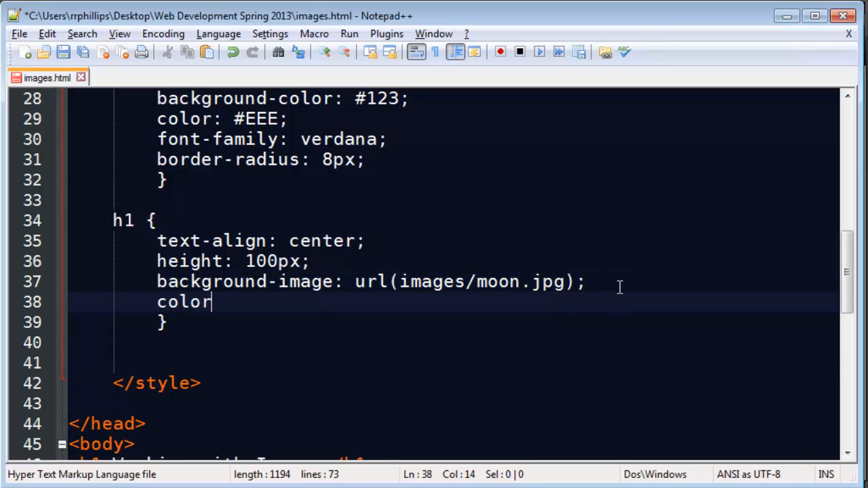
{"action": "type", "text": ": #FFC;"}
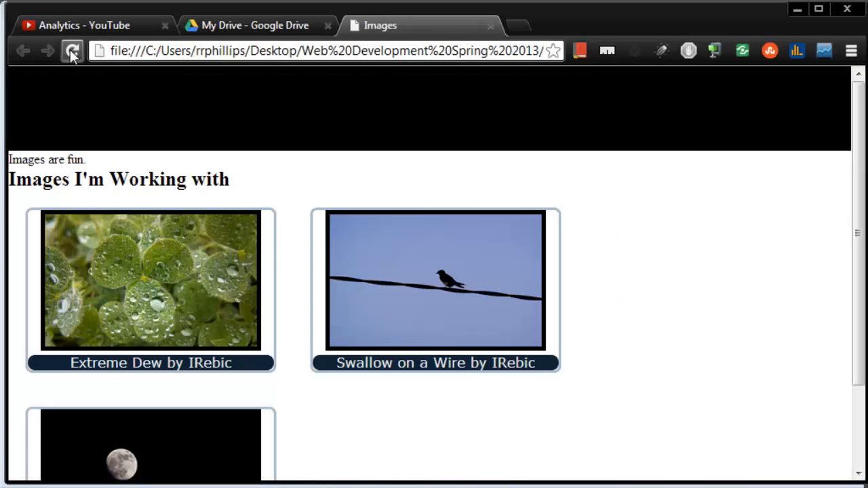
{"action": "left_click", "coordinate": [72, 51]}
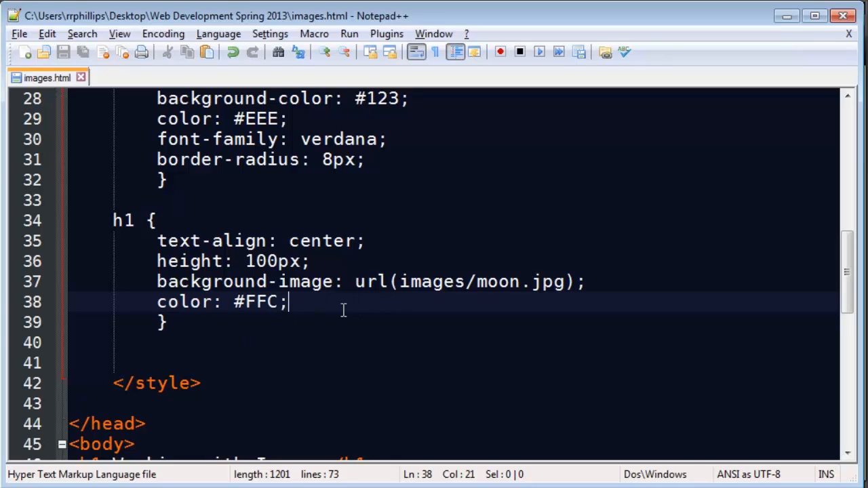
Add background-size: 20%; to the h1 rule.
{"action": "type", "text": "ba"}
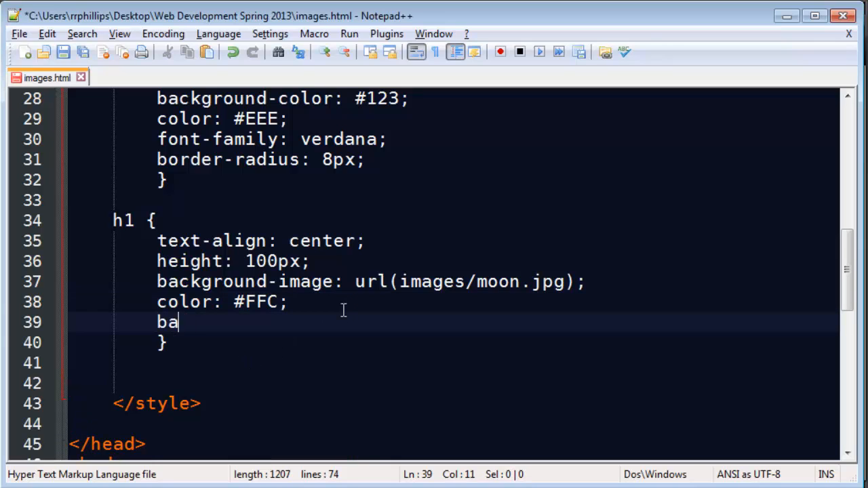
{"action": "type", "text": "c"}
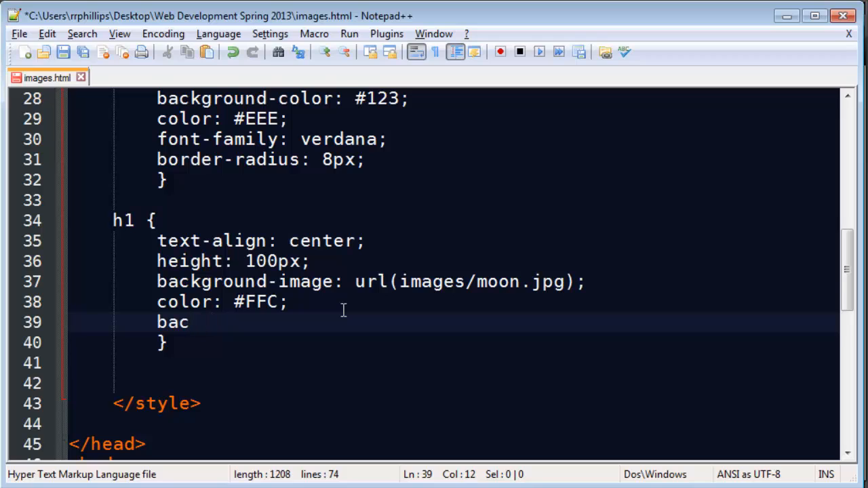
{"action": "type", "text": "kground-size"}
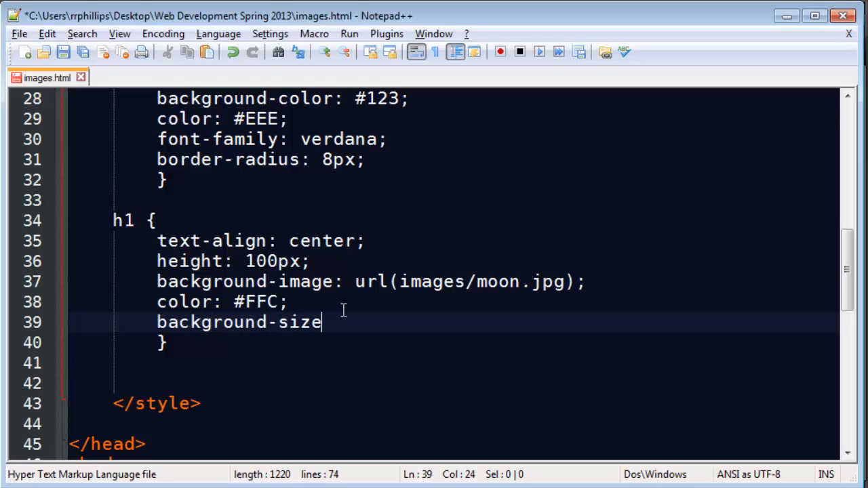
{"action": "type", "text": ":"}
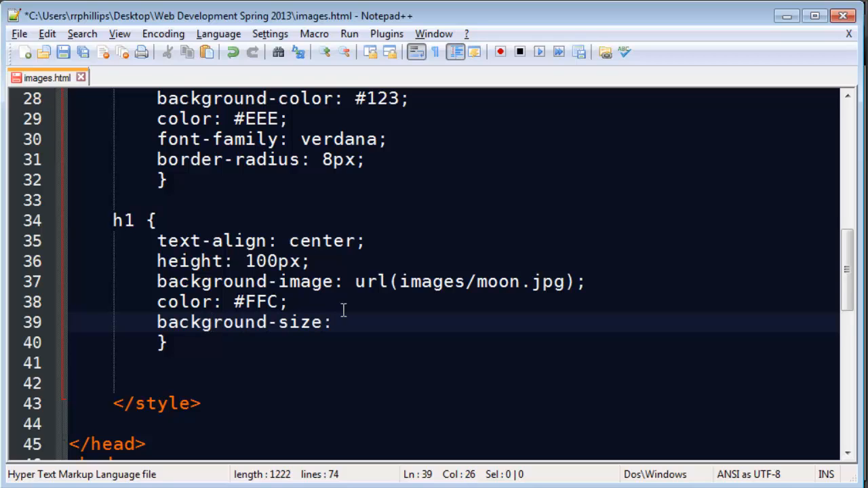
{"action": "type", "text": "20%;"}
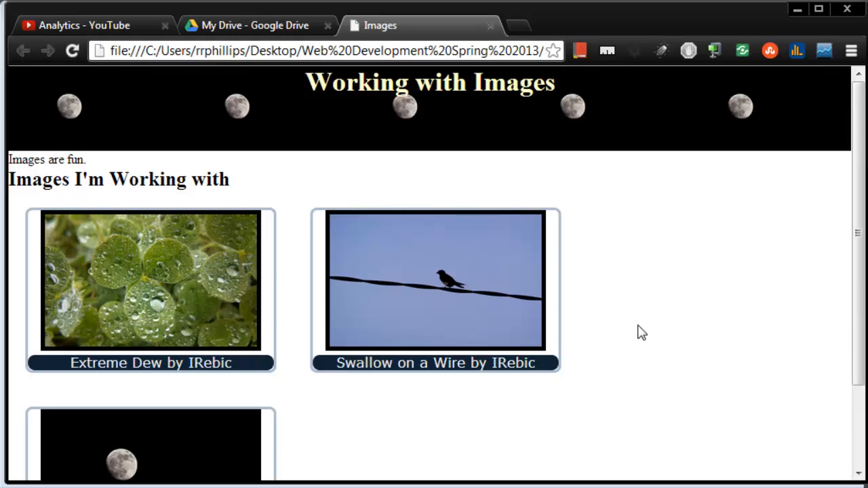
{"action": "mouse_move", "coordinate": [162, 130]}
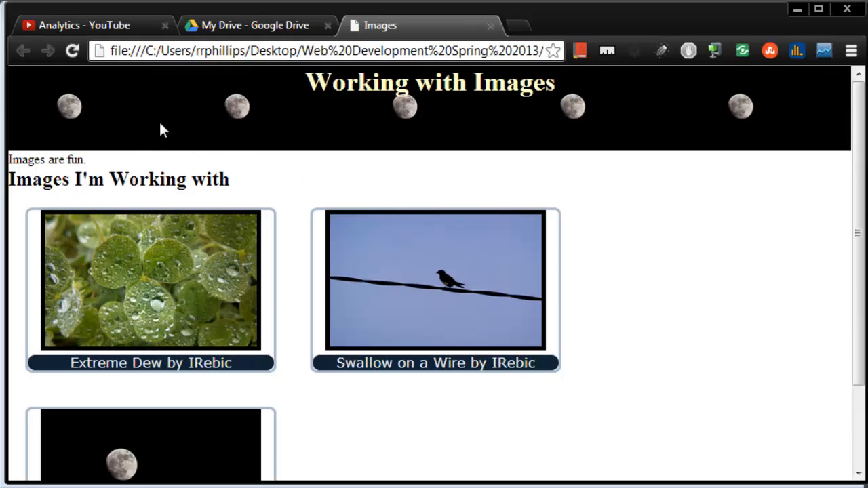
{"action": "mouse_move", "coordinate": [668, 129]}
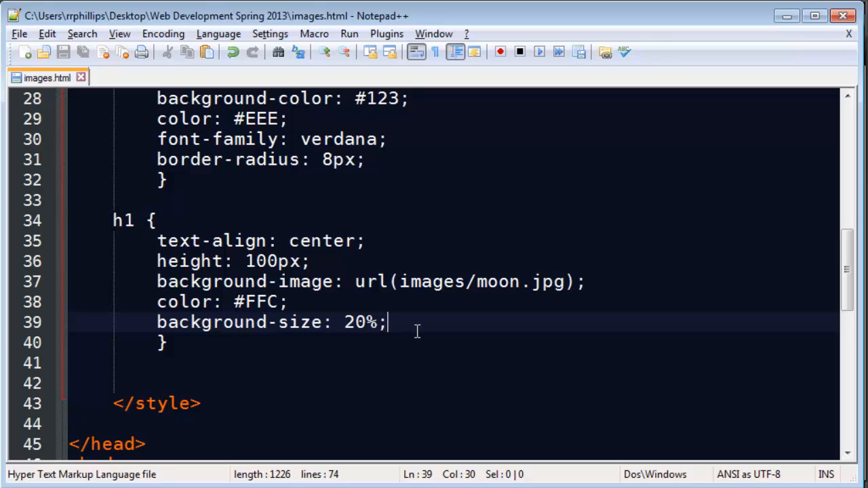
Add background-repeat: no-repeat and background-color: #000 to h1, then reload.
{"action": "type", "text": "background-r"}
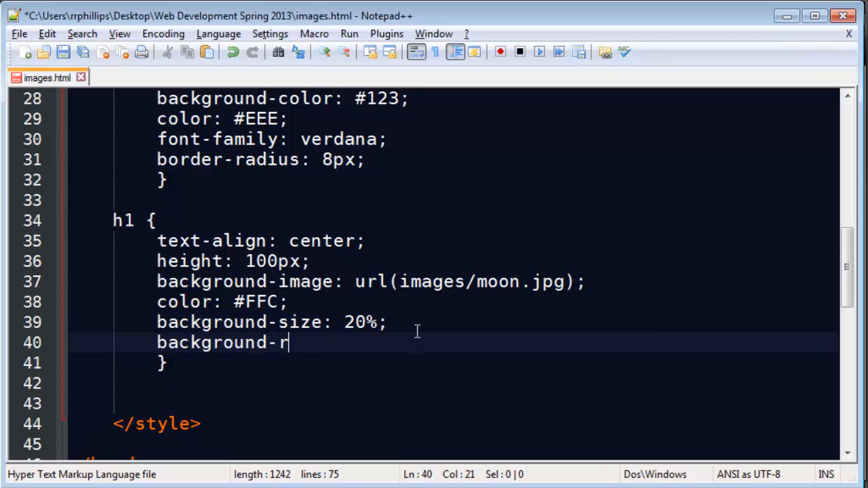
{"action": "type", "text": "epeat: no-repeat;"}
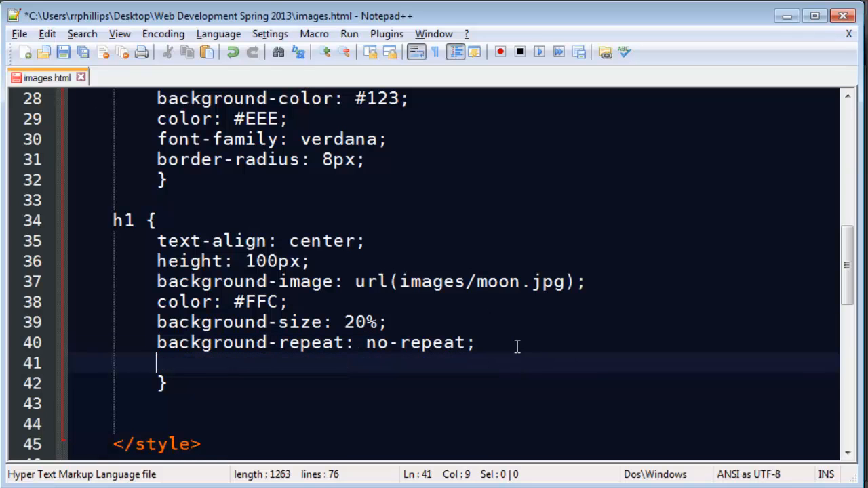
{"action": "type", "text": "background-color"}
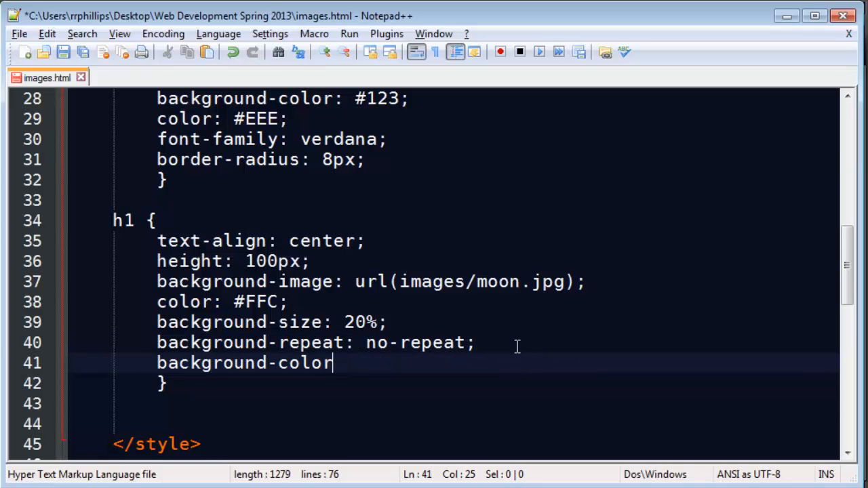
{"action": "type", "text": ": #000;"}
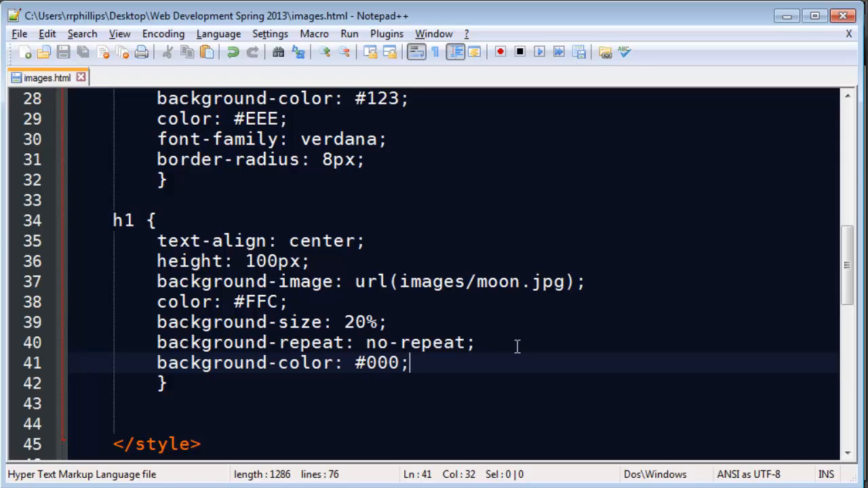
{"action": "left_click", "coordinate": [380, 25]}
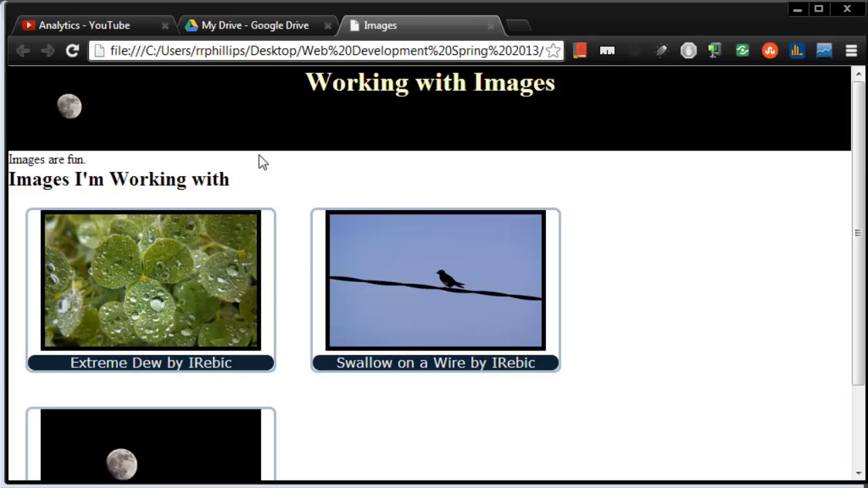
{"action": "mouse_move", "coordinate": [162, 130]}
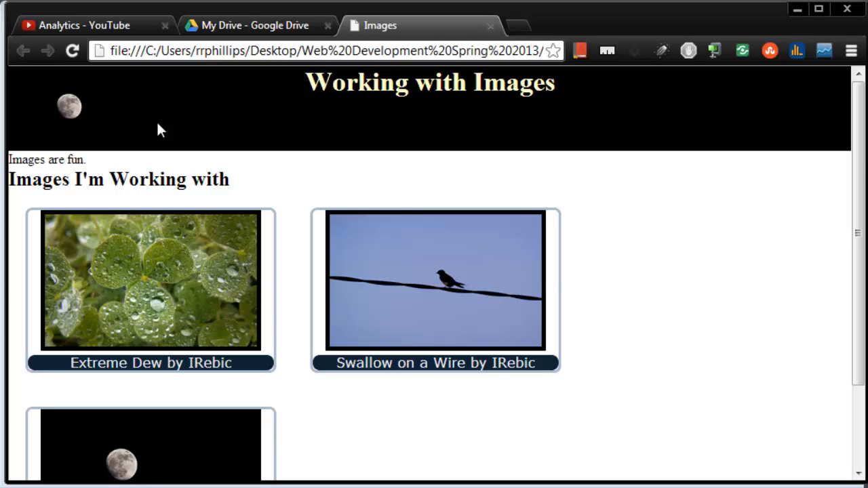